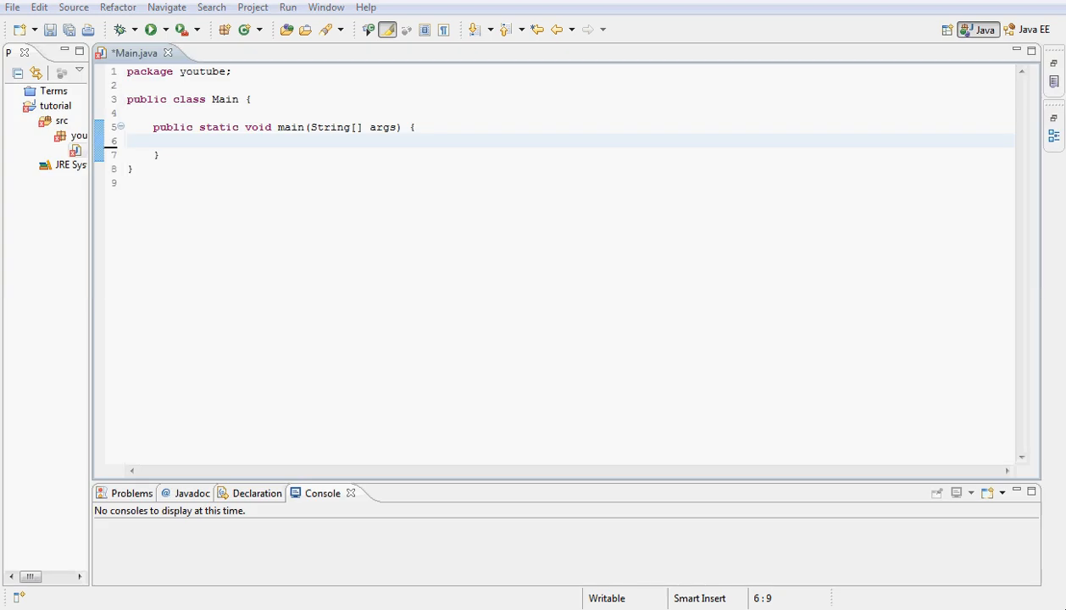
pyautogui.moveTo(872, 606)
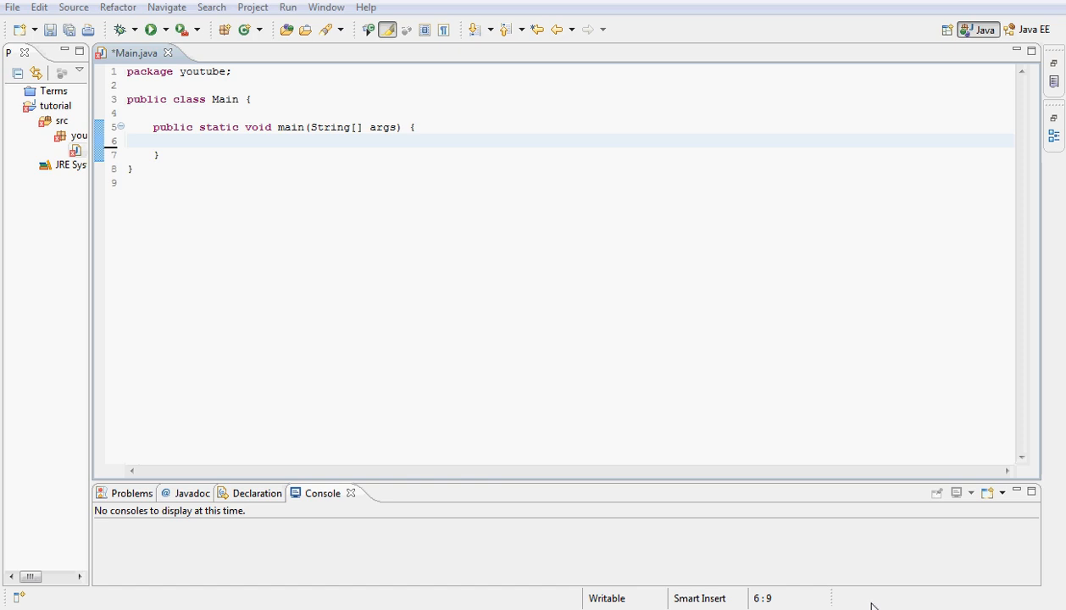
pyautogui.moveTo(473, 506)
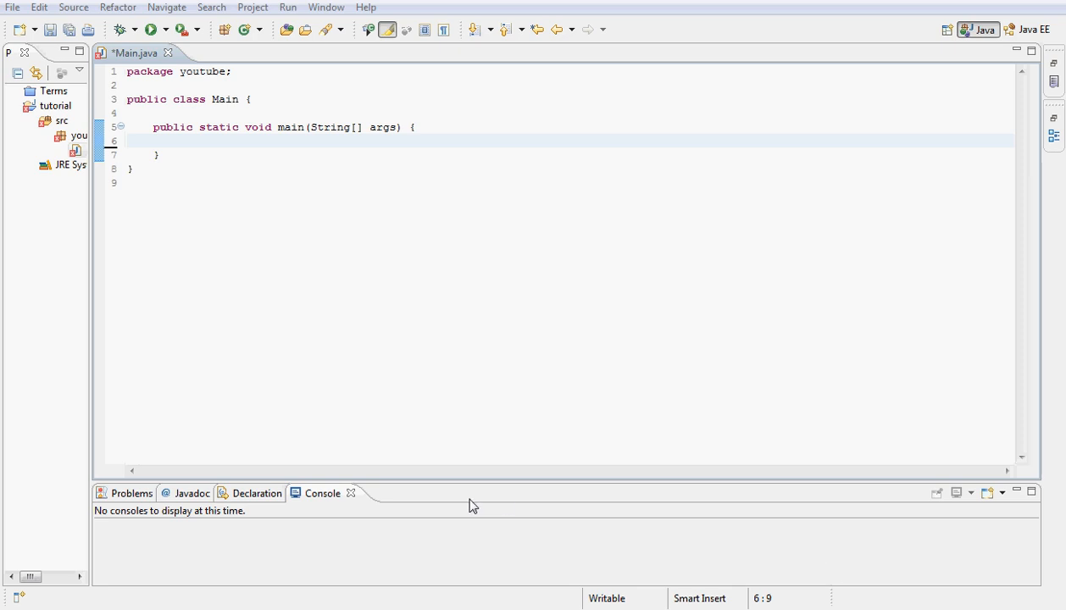
pyautogui.moveTo(419, 336)
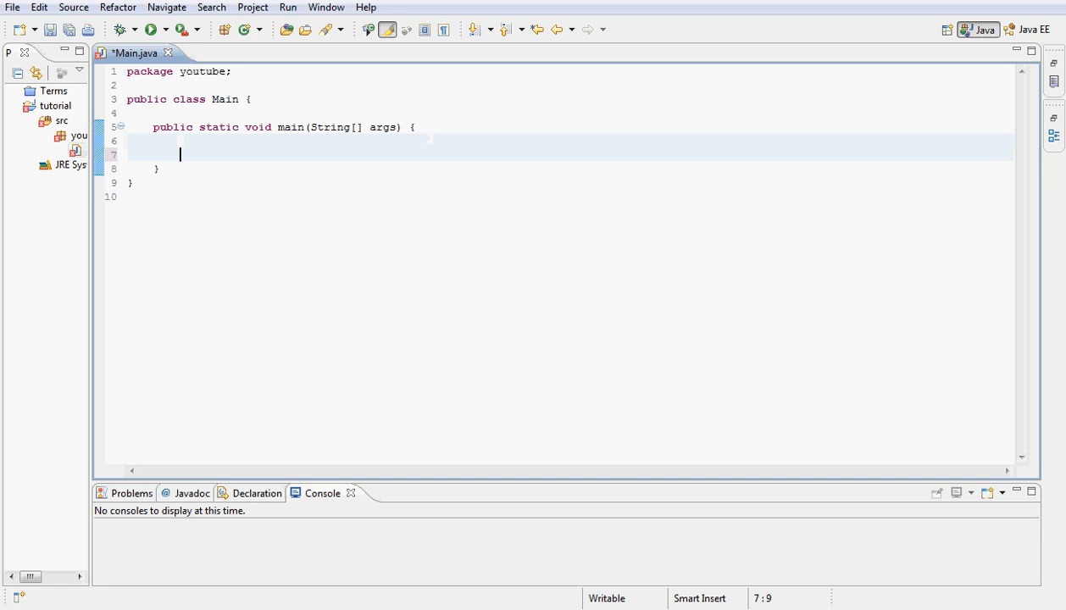
# Declare 'JFrame frame = new JFrame();' in main, importing javax.swing.JFrame.
pyautogui.write('J')
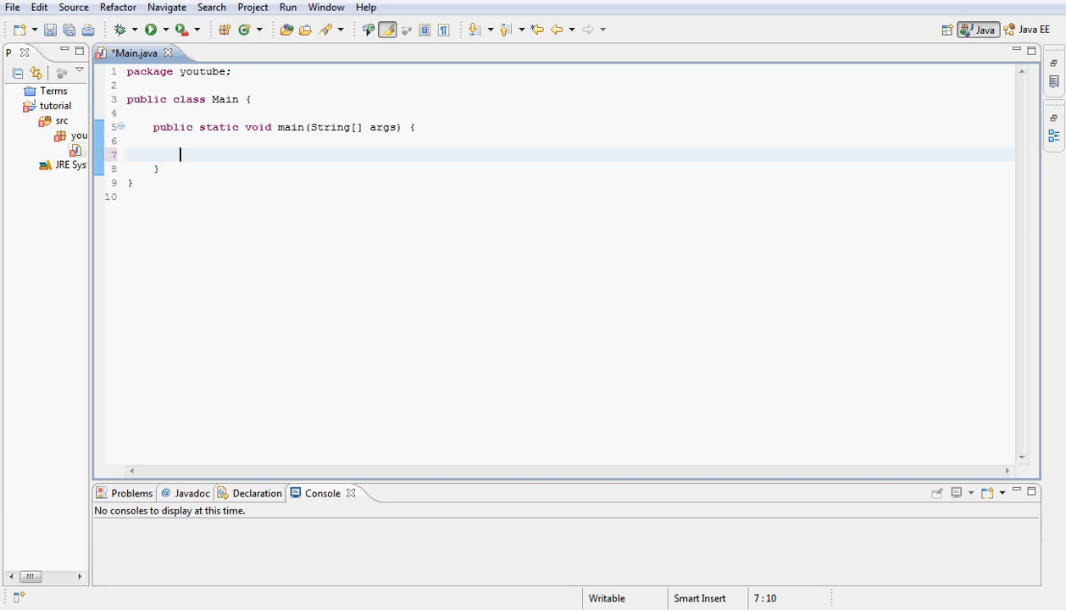
pyautogui.write('JE')
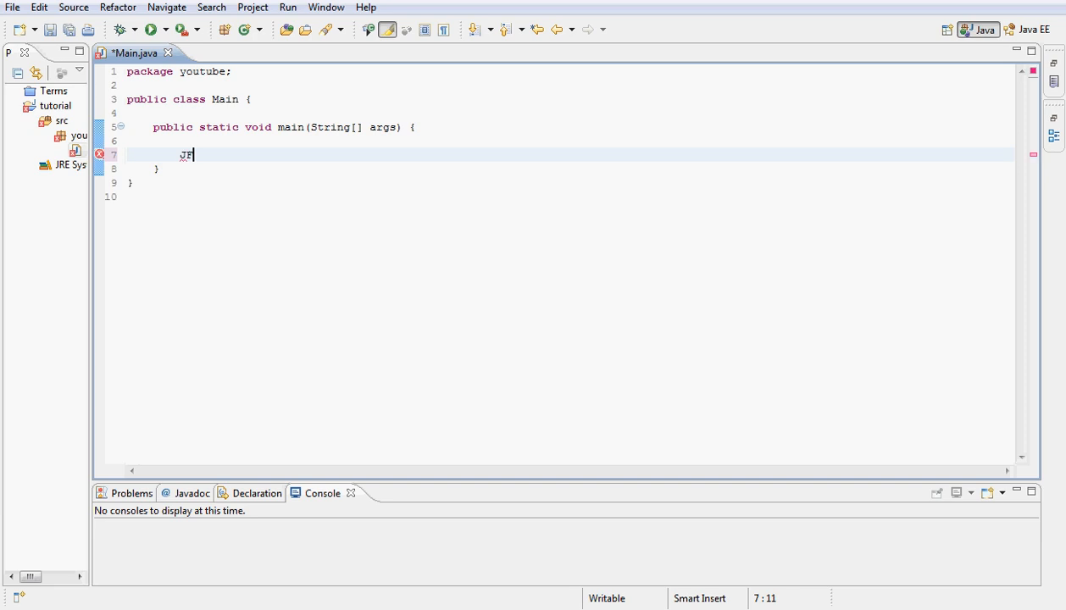
pyautogui.write('rame')
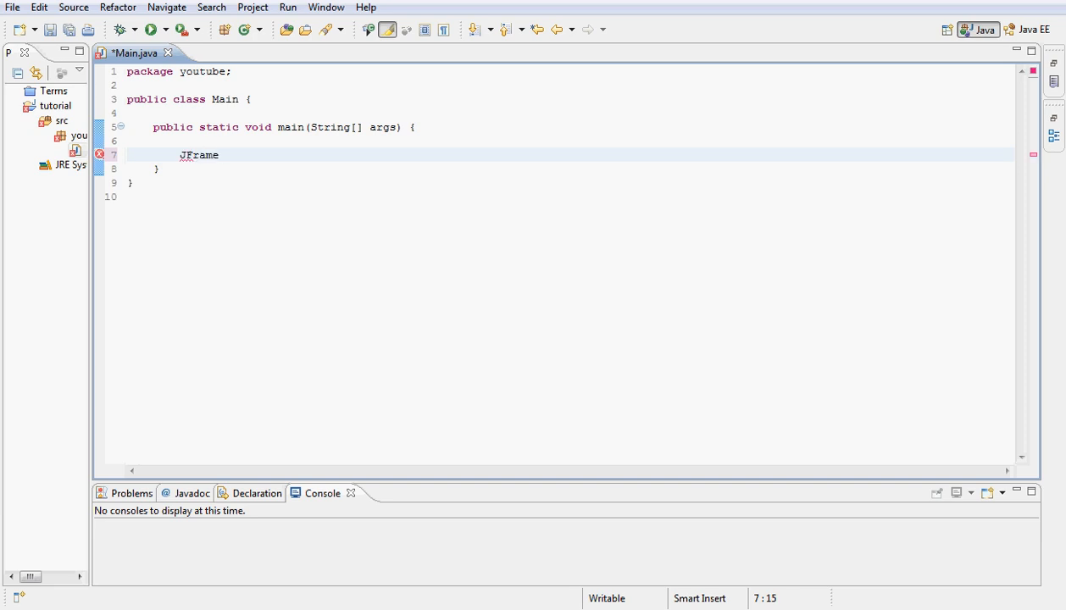
pyautogui.write('frame =')
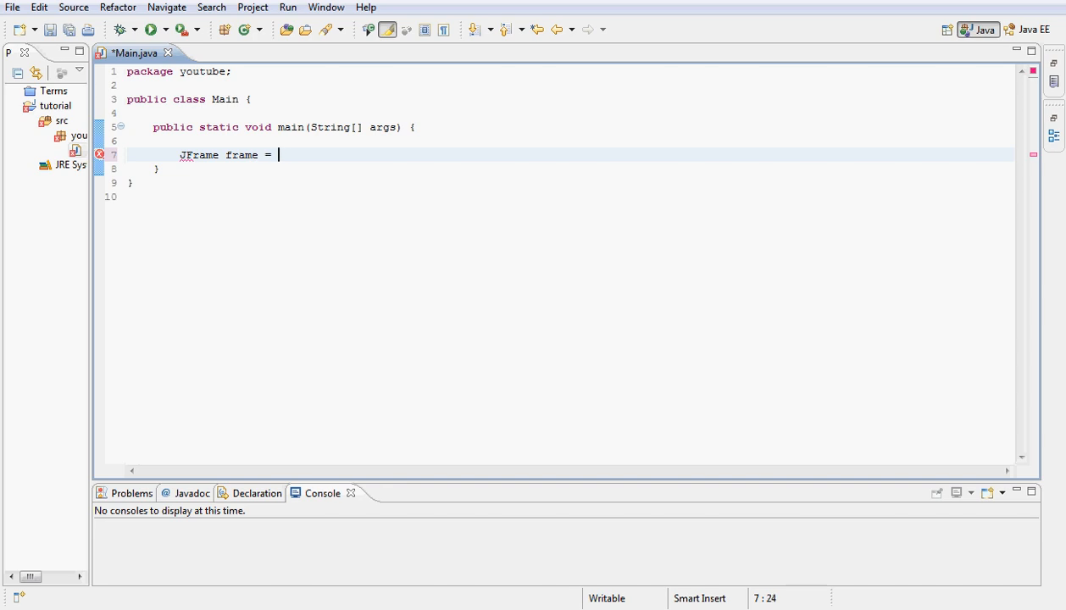
pyautogui.write('new JFrame();')
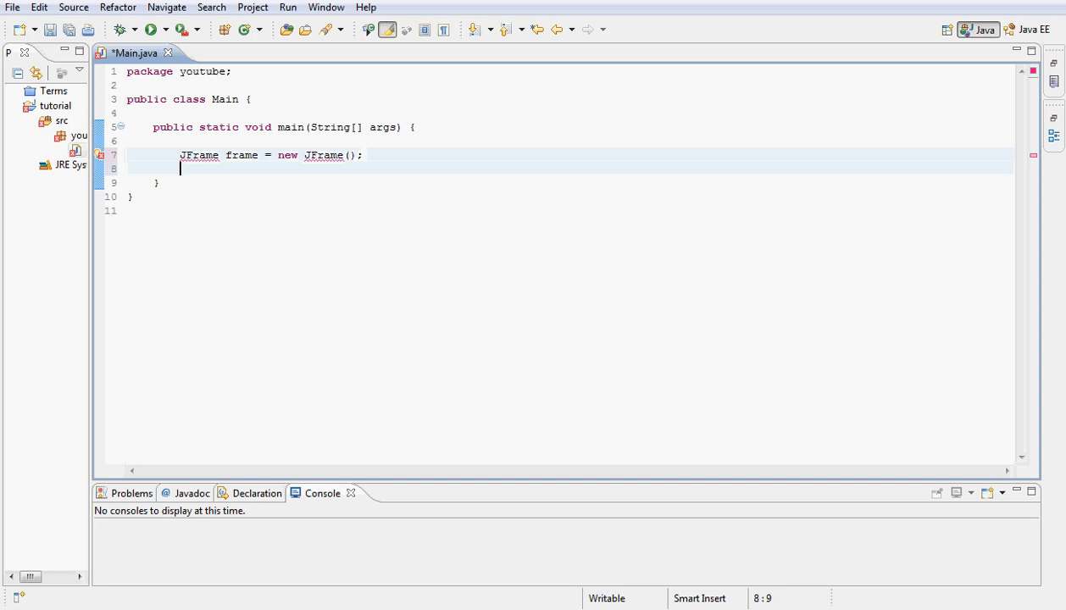
# Set the frame's title to "Tutorial".
pyautogui.write('frame.')
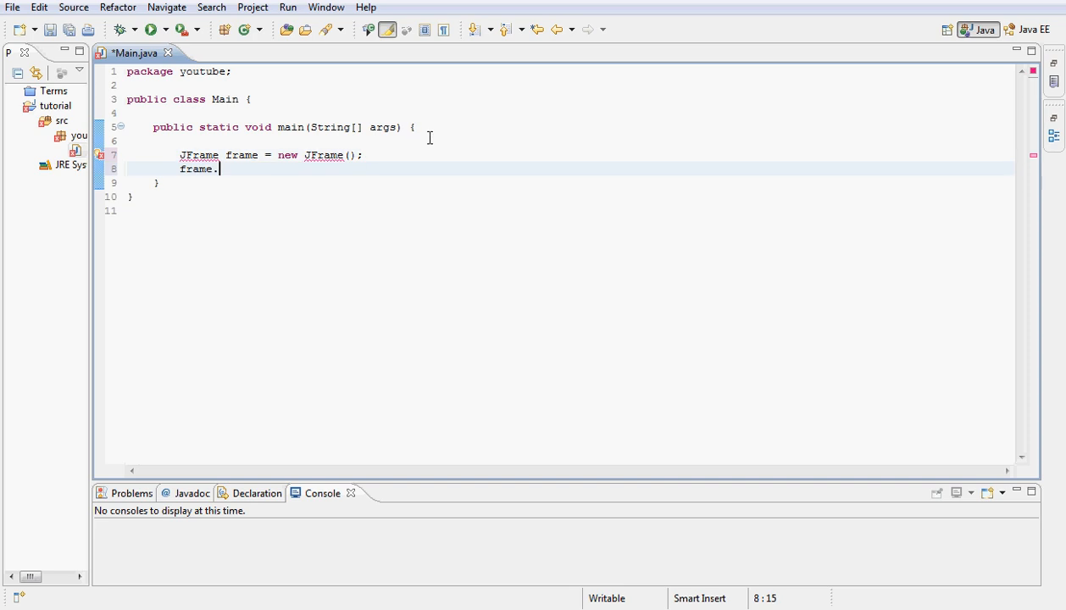
pyautogui.write('.')
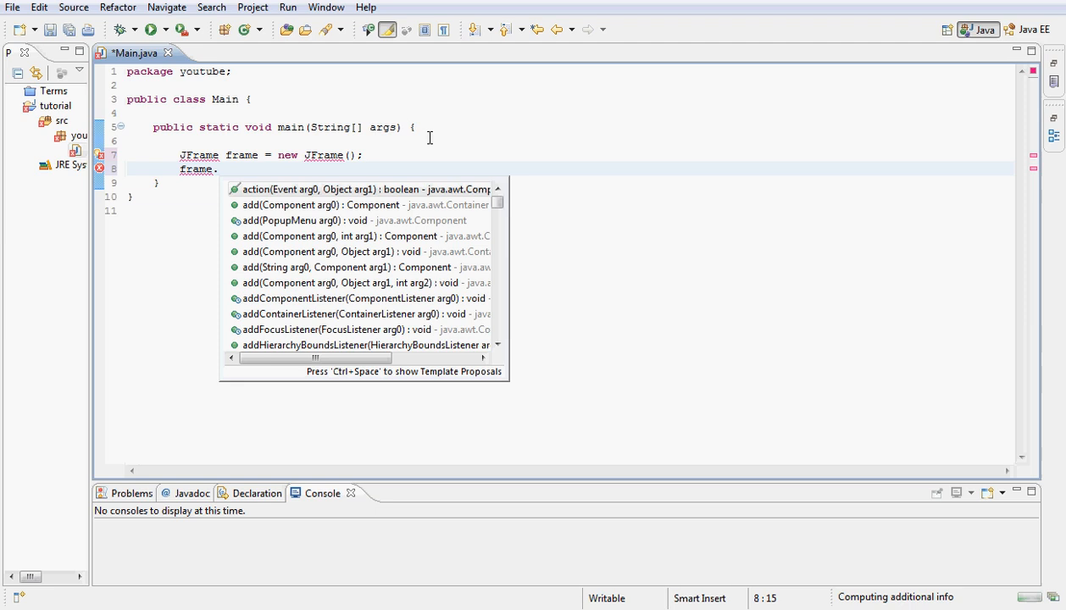
pyautogui.write('setTitle(arg0')
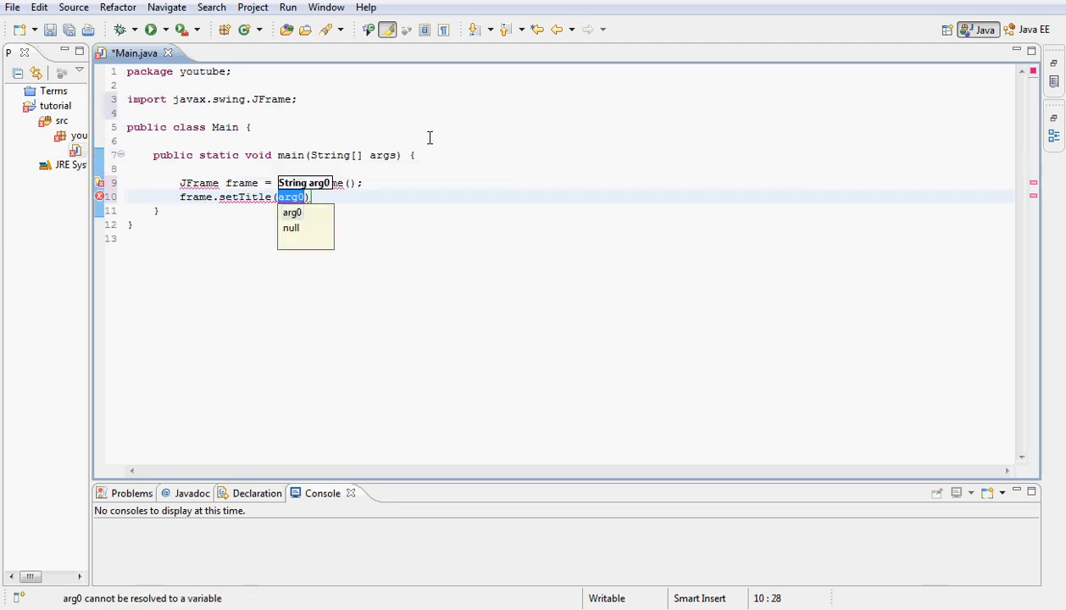
pyautogui.write('"Tu"')
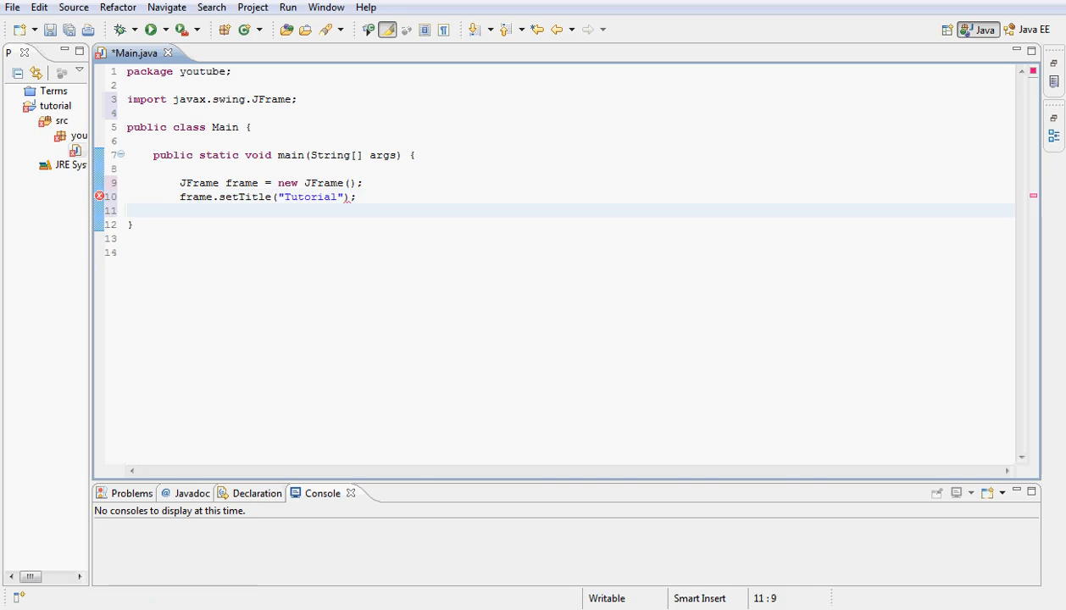
# Center the frame on screen with setLocationRelativeTo(null).
pyautogui.write('frame.')
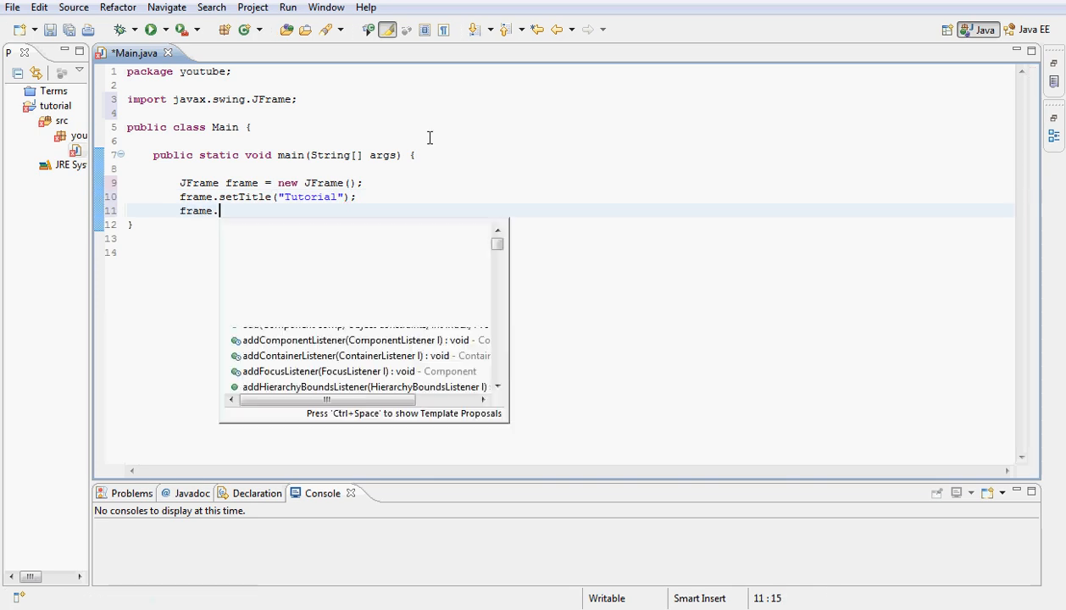
pyautogui.write('set')
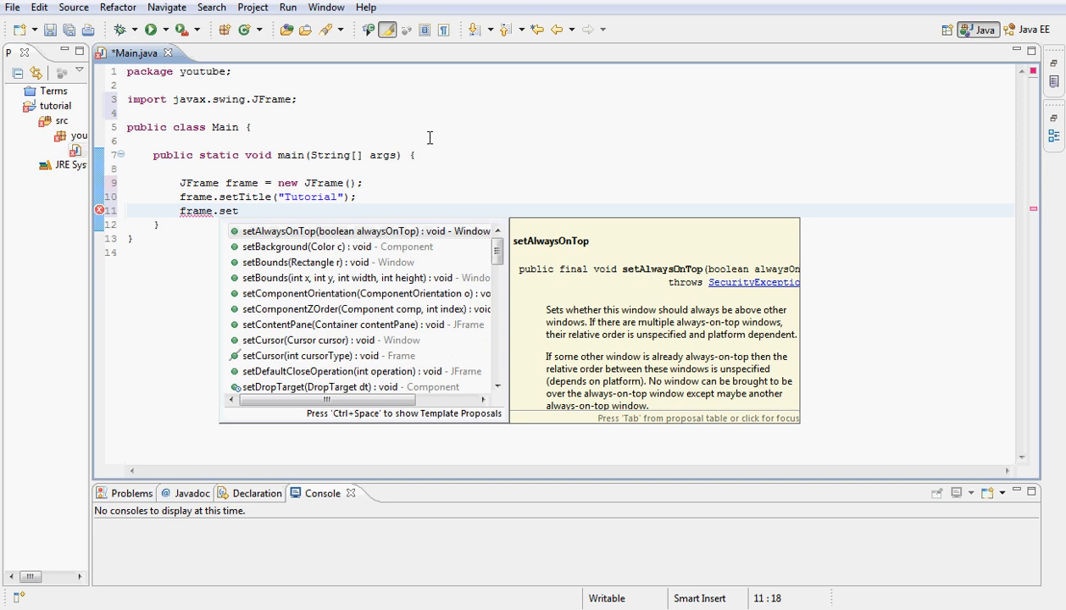
pyautogui.write('Lo')
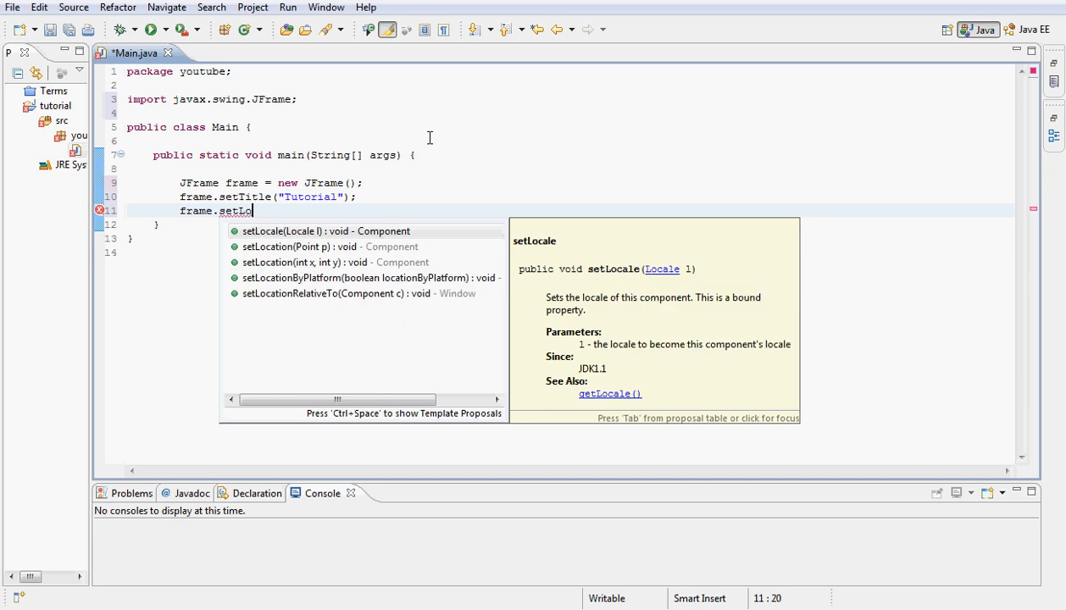
pyautogui.write('cationRelativeTo(null')
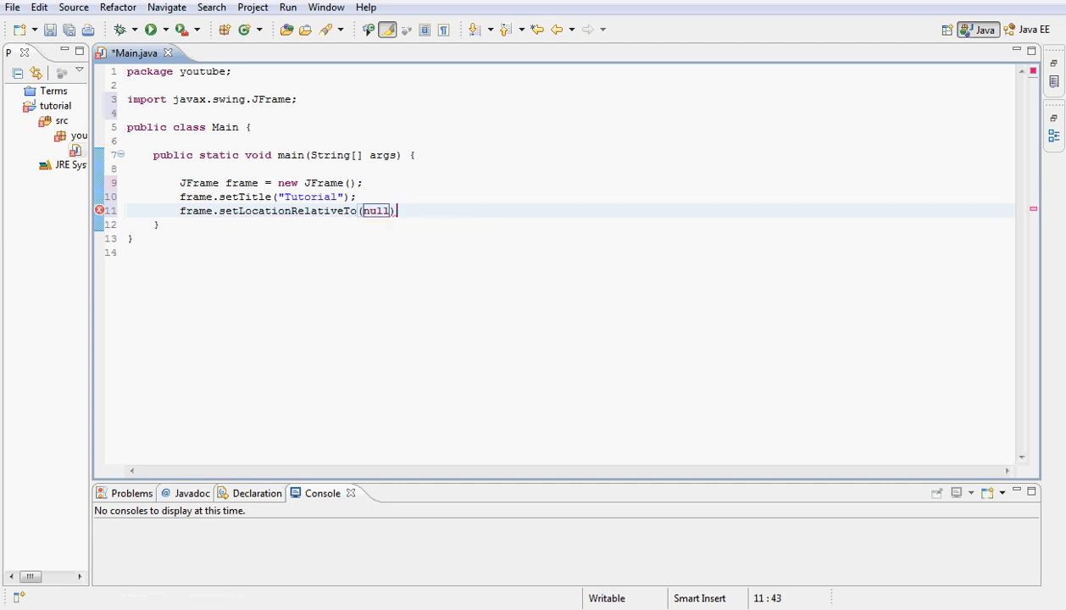
# Size the frame to 200 by 250.
pyautogui.write('frame')
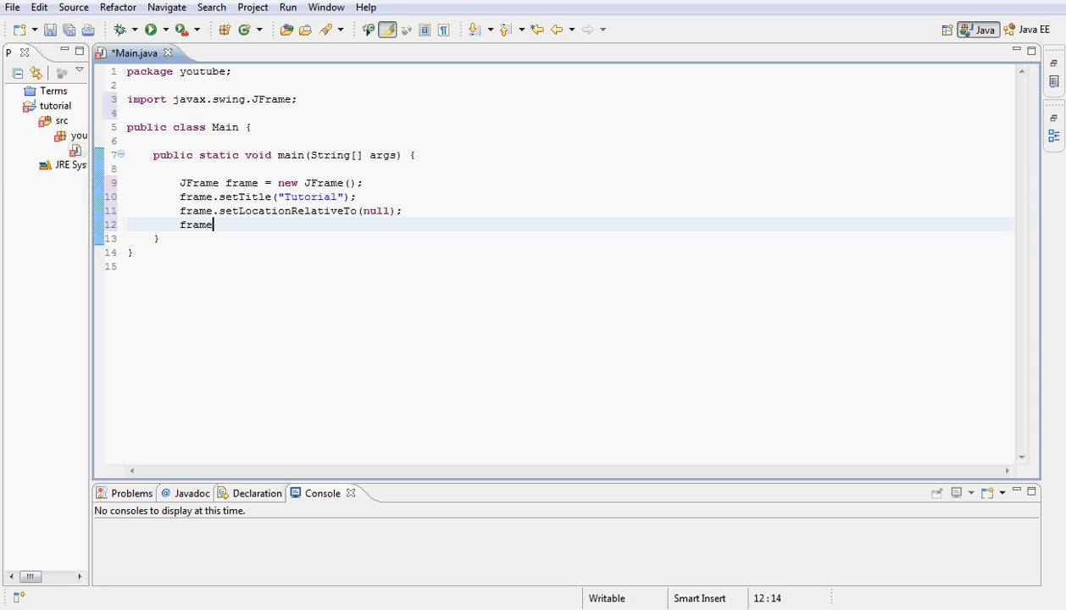
pyautogui.write('.setSize(width, height')
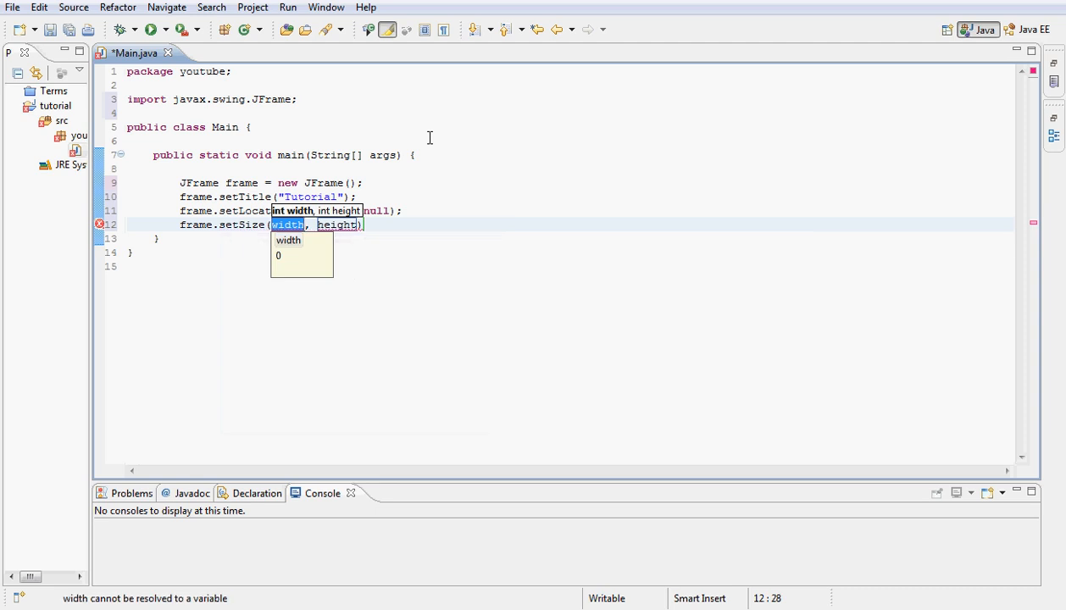
pyautogui.write('2')
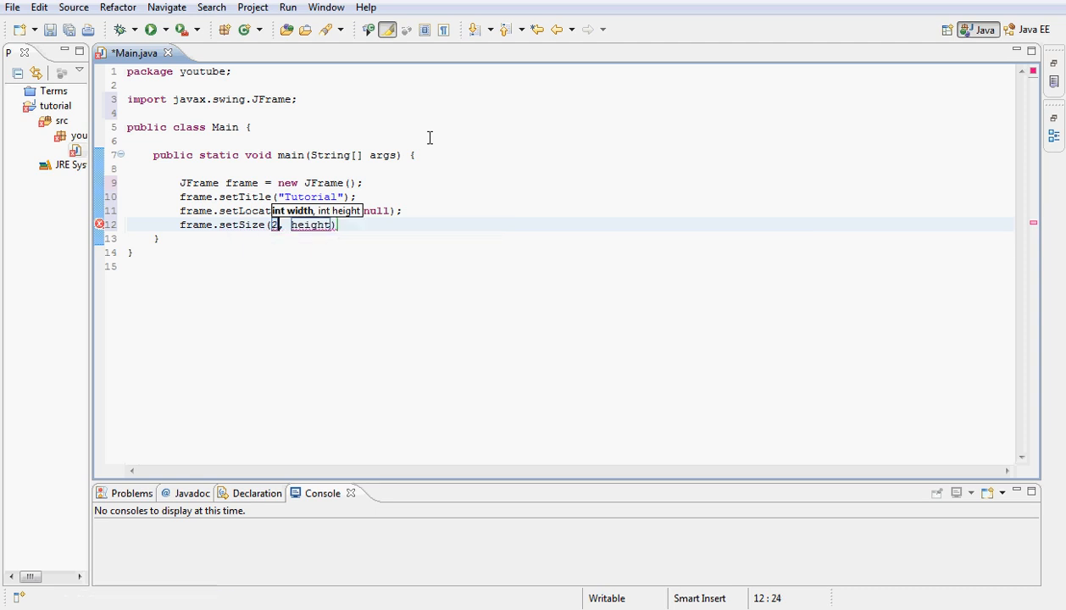
pyautogui.write('00')
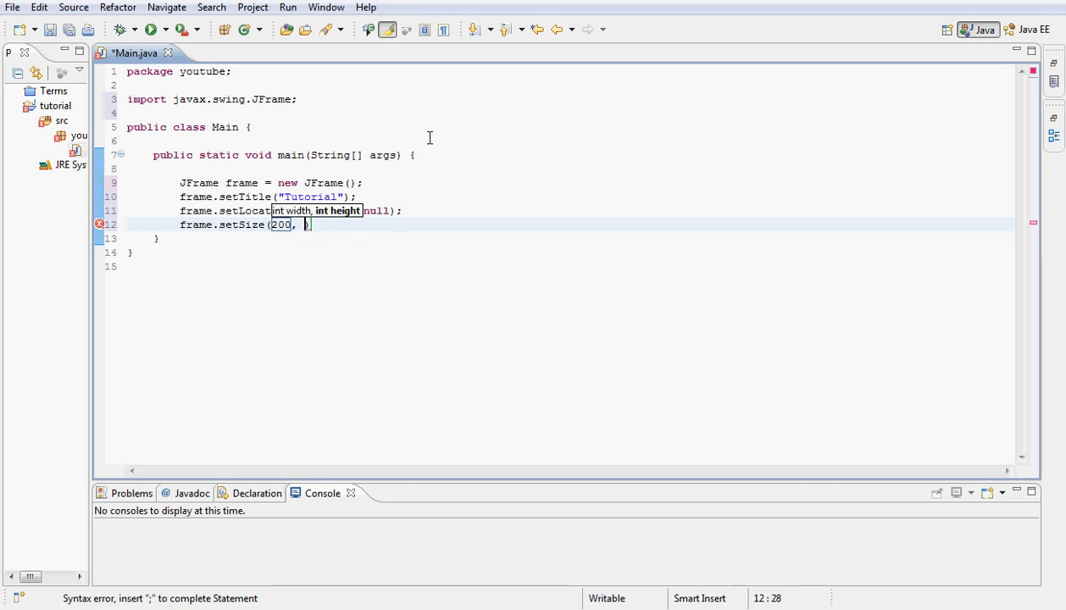
pyautogui.write('2500')
pyautogui.write('frame.setDefaultCloseOperation(operation')
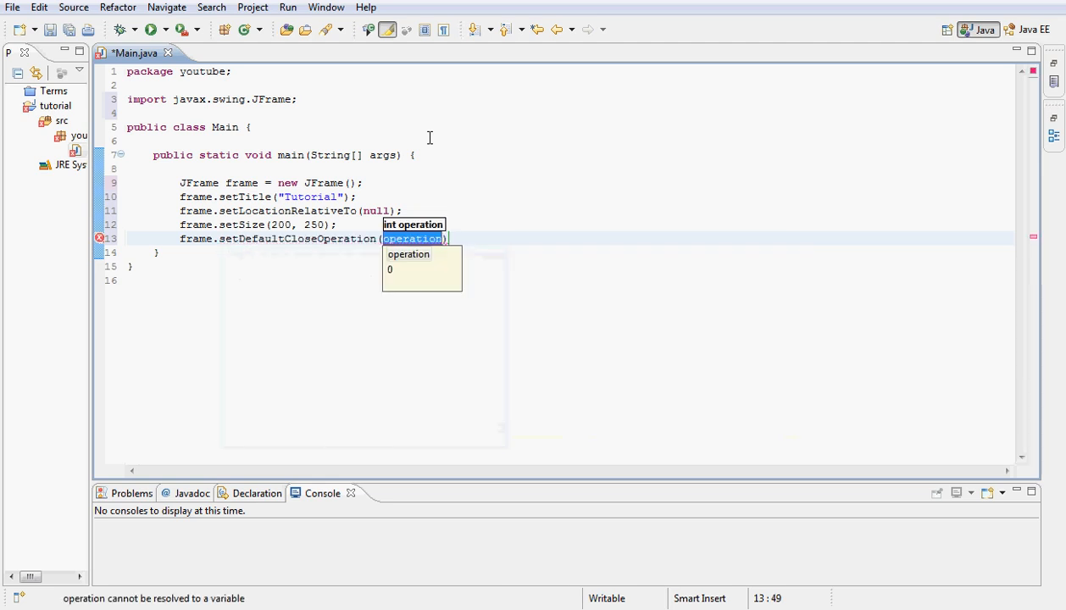
# Make the frame exit the program on close with JFrame.EXIT_ON_CLOSE.
pyautogui.write('JF')
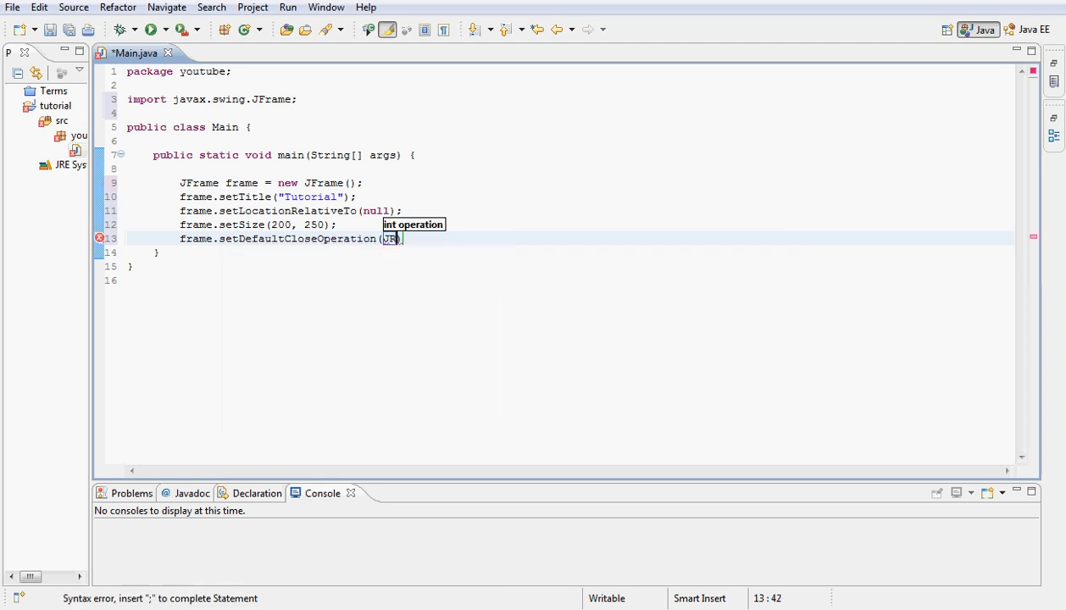
pyautogui.write('Frame.')
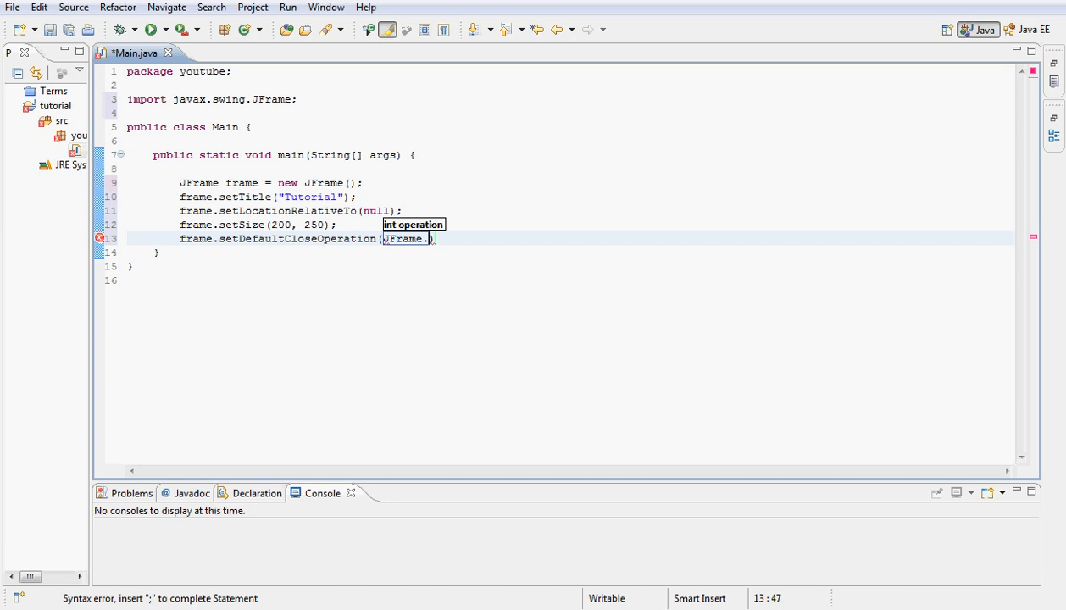
pyautogui.write('EXIT_ON_CLOSE')
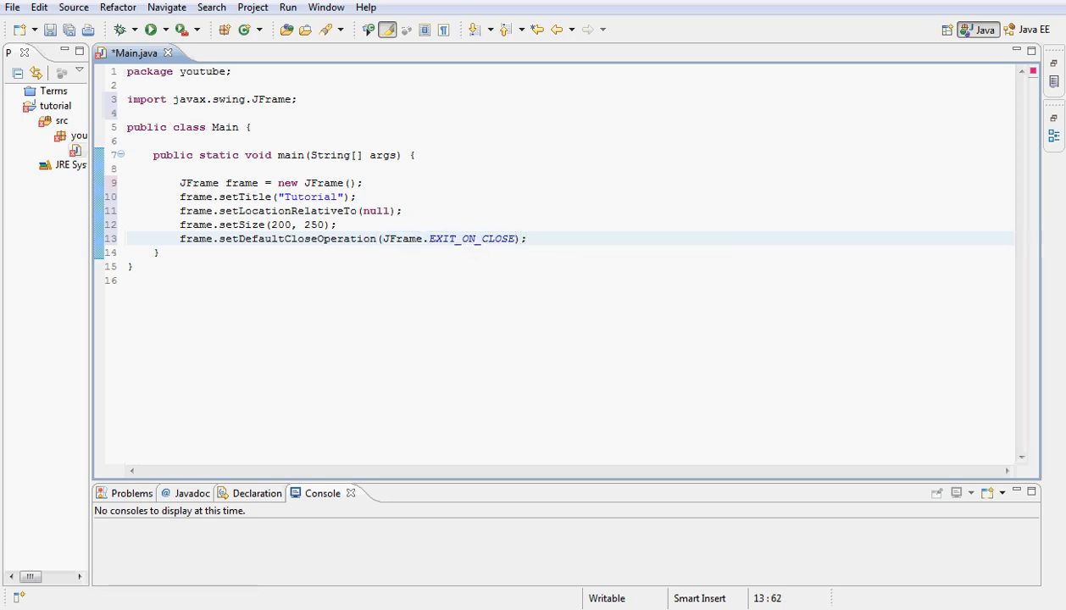
# Declare a new JPanel named panel below the close operation line.
pyautogui.press('Enter')
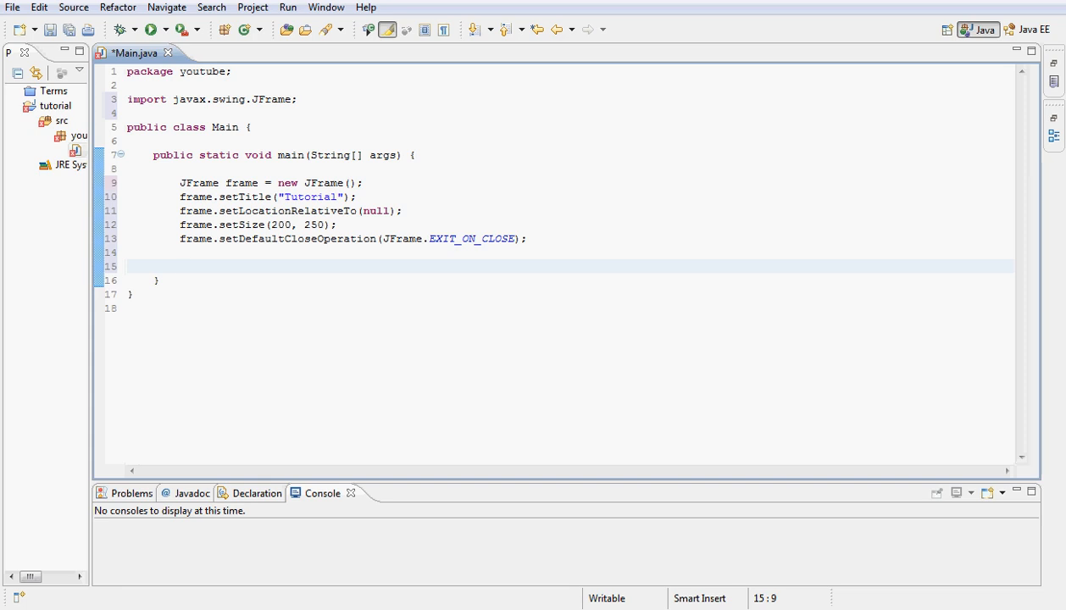
pyautogui.write('J')
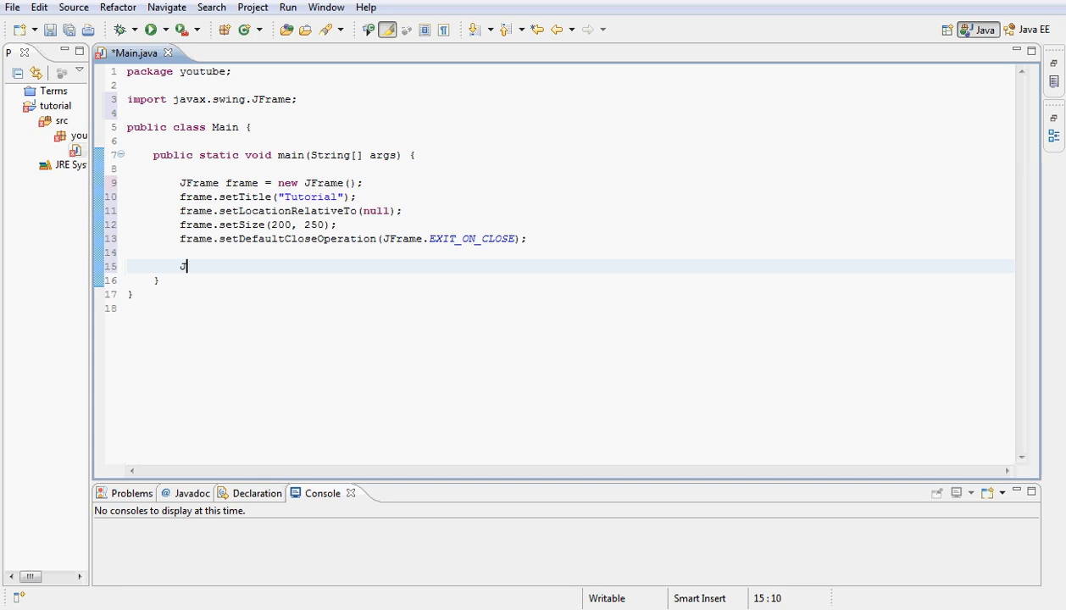
pyautogui.write('Pan')
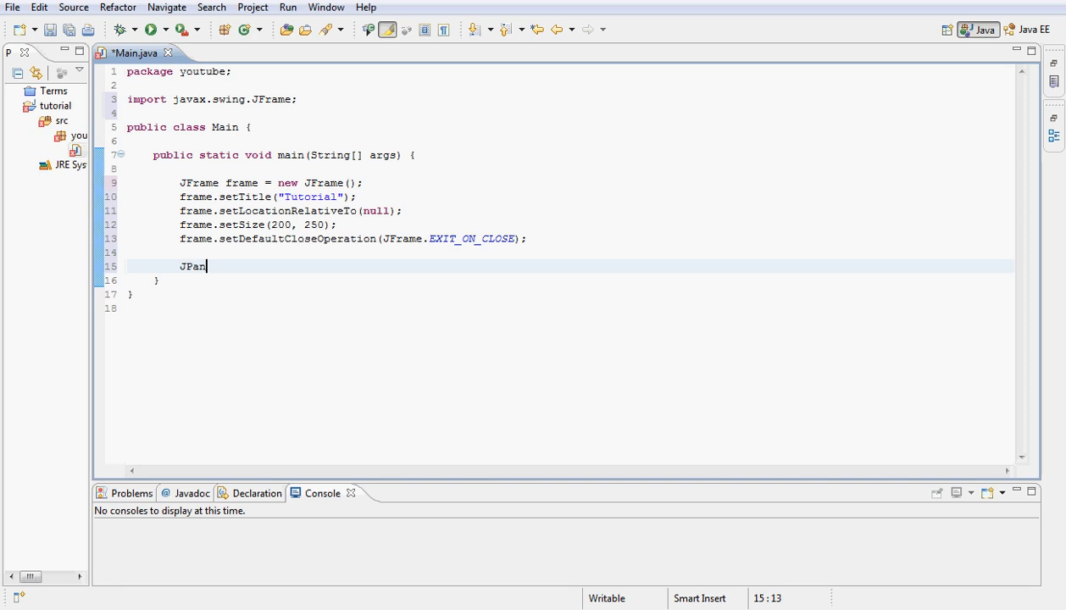
pyautogui.write('el')
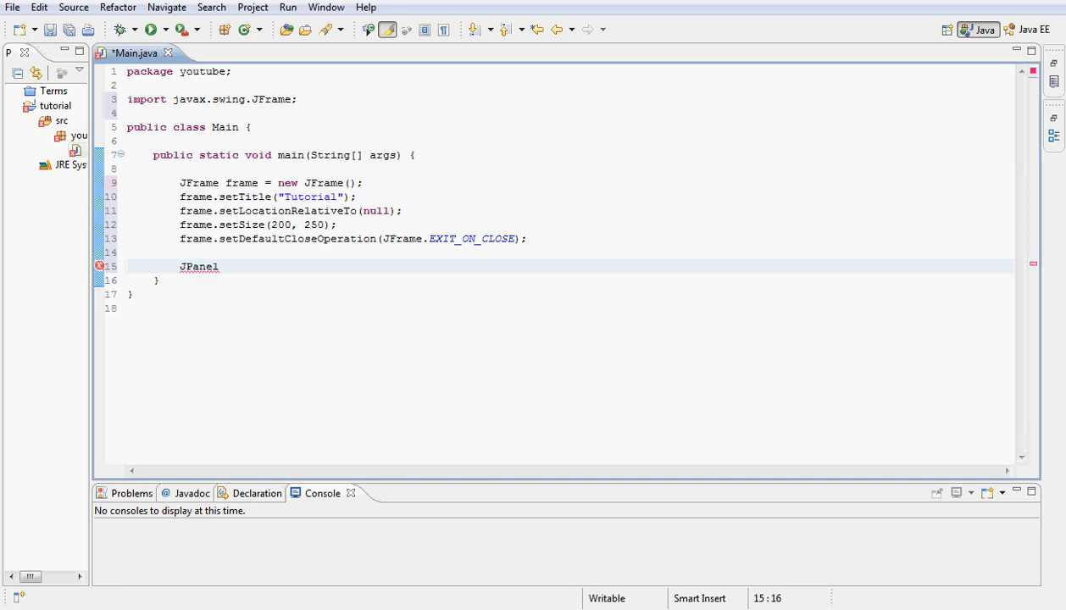
pyautogui.write('panel =')
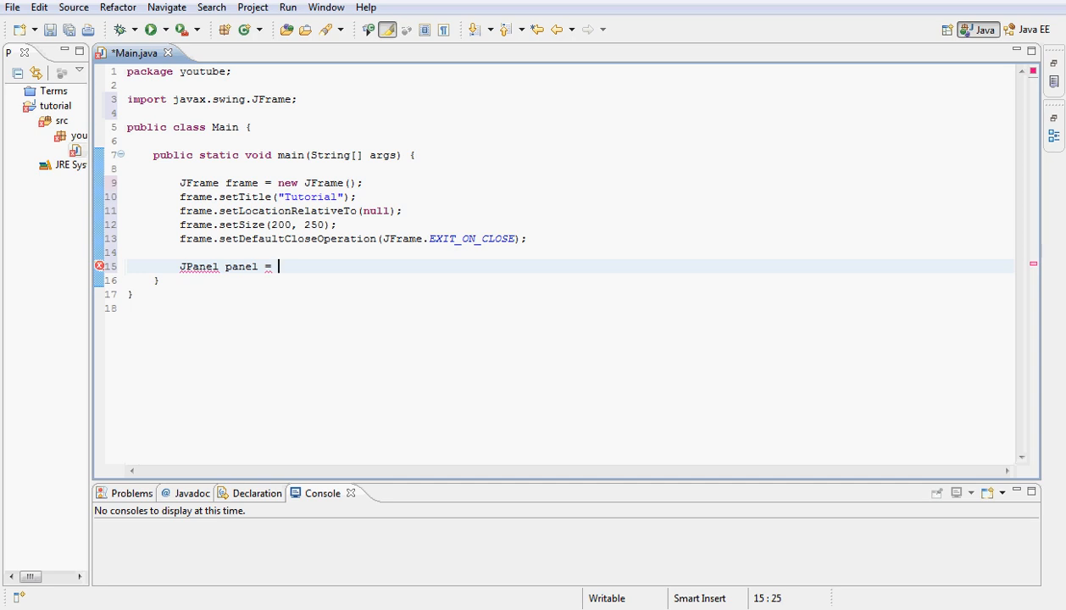
pyautogui.write('new JPanel')
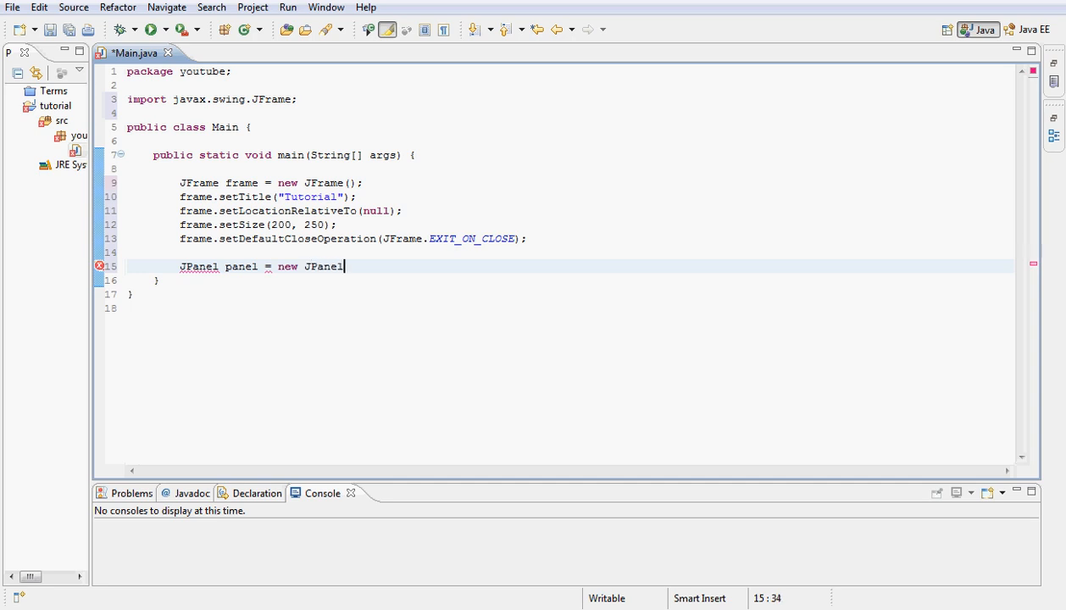
pyautogui.write('();')
pyautogui.write('J')
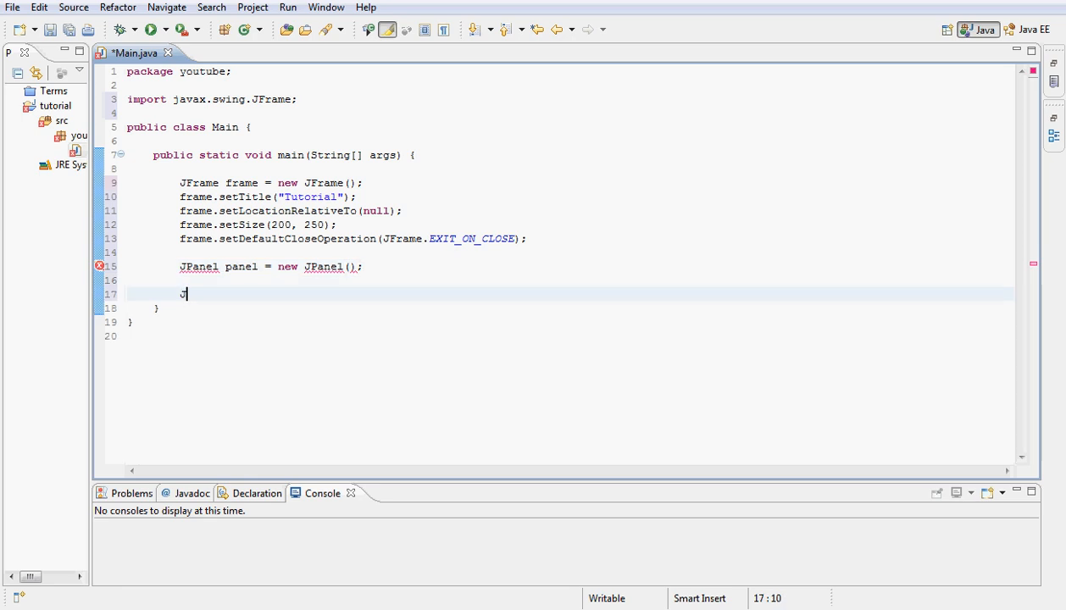
# Declare textField as a new JTextField below the panel.
pyautogui.write('Te')
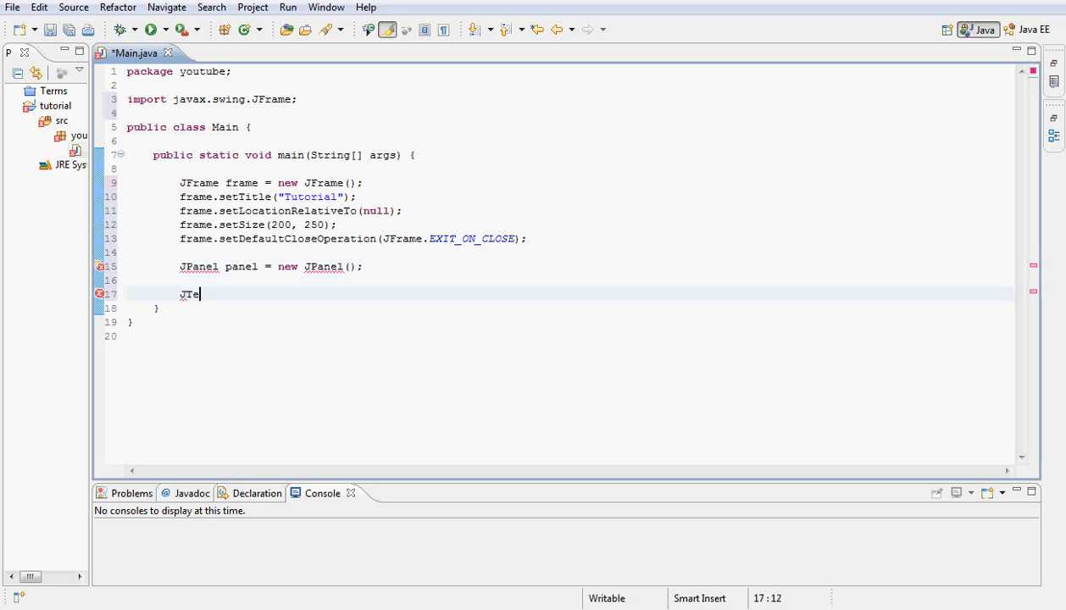
pyautogui.write('xtField')
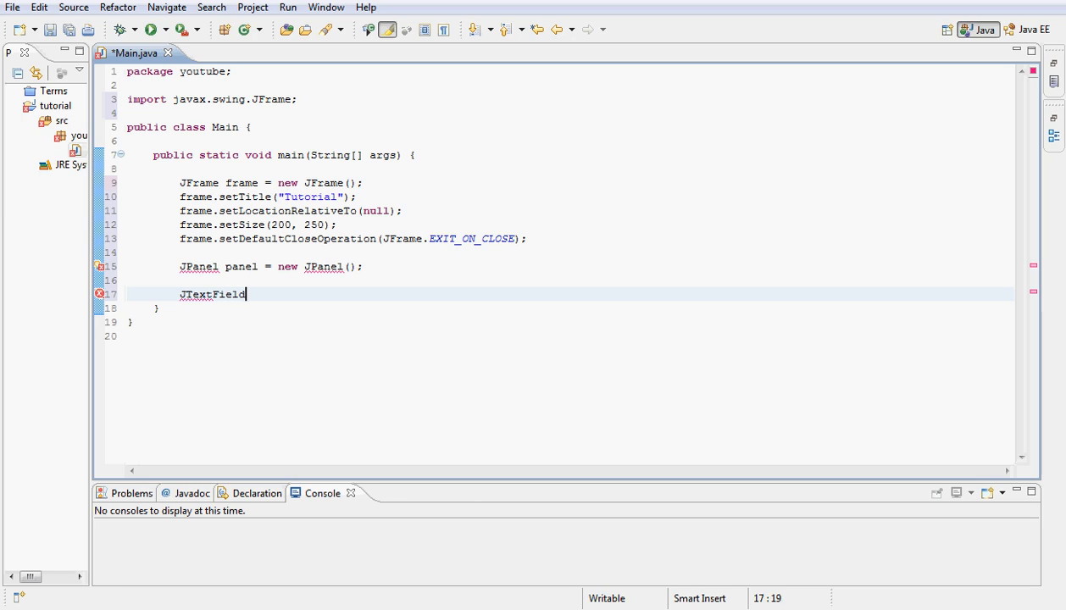
pyautogui.write('te')
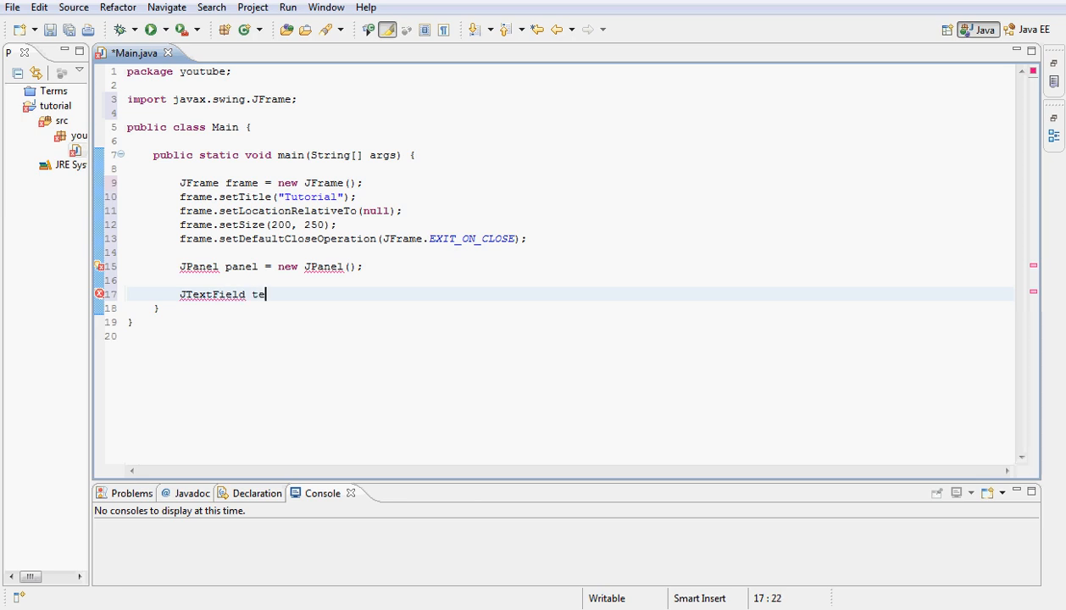
pyautogui.write('xtField =')
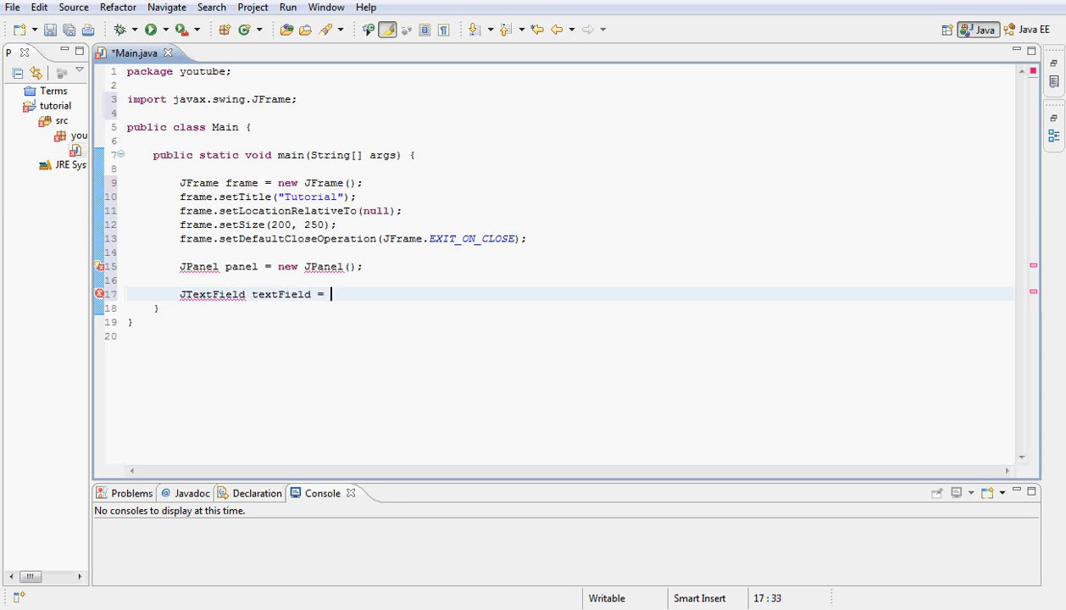
pyautogui.write('new JJ')
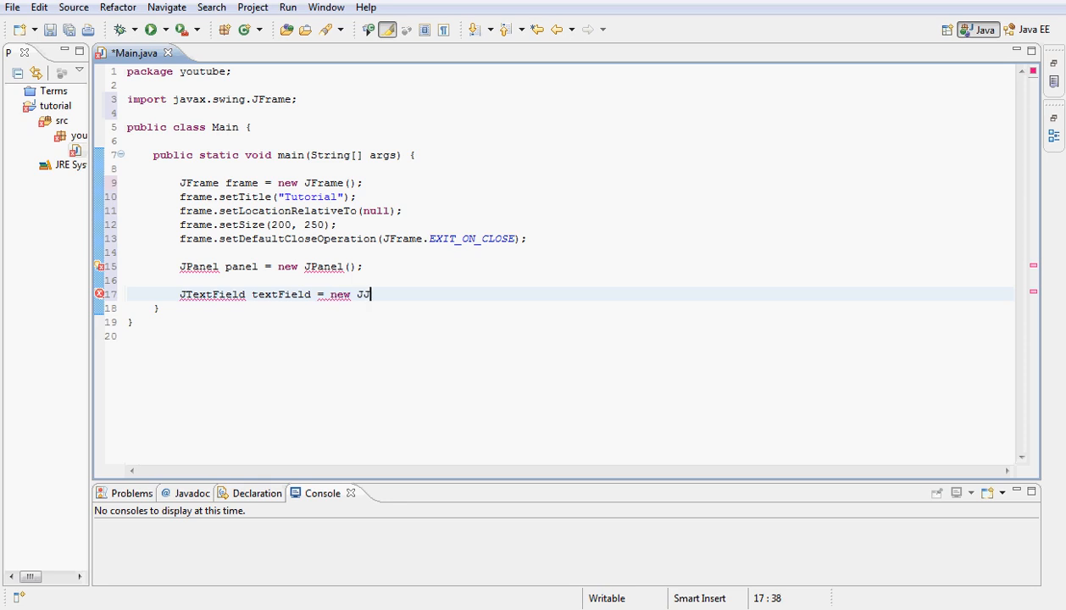
pyautogui.write('TextFi')
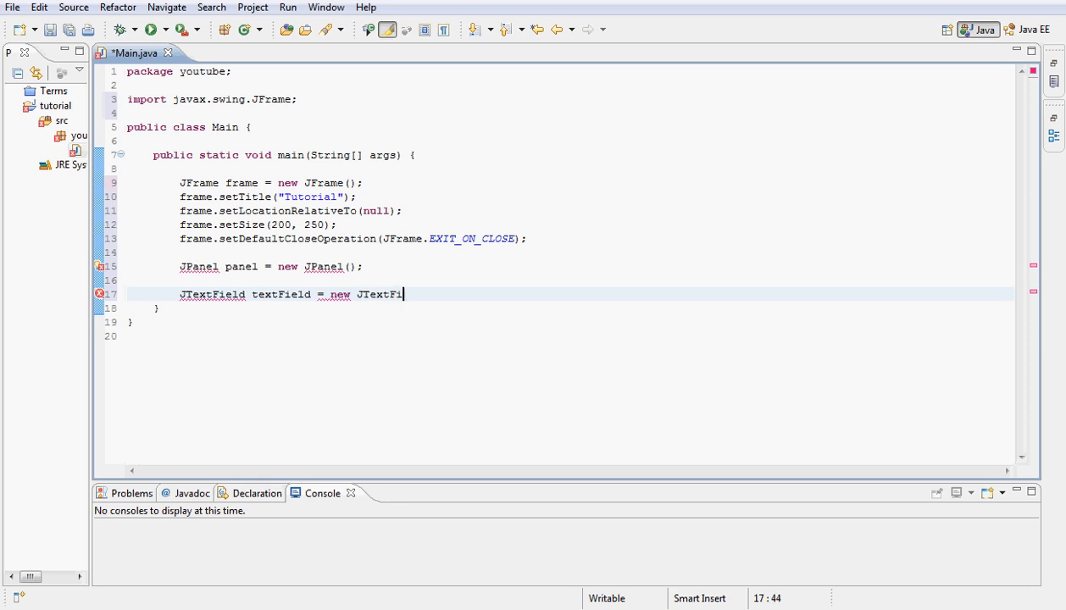
pyautogui.write('eld()')
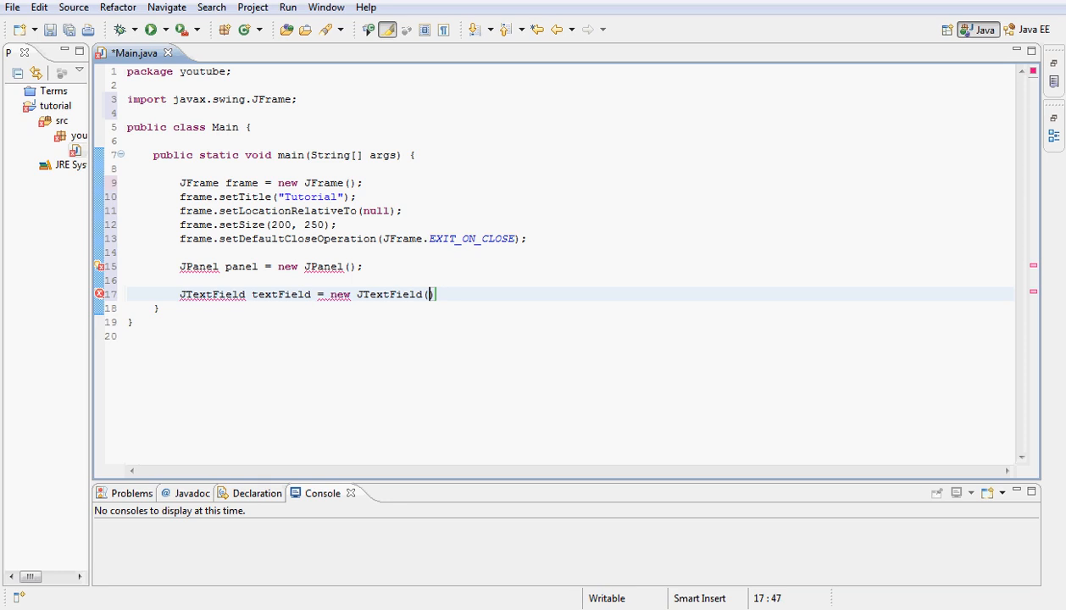
pyautogui.write(')')
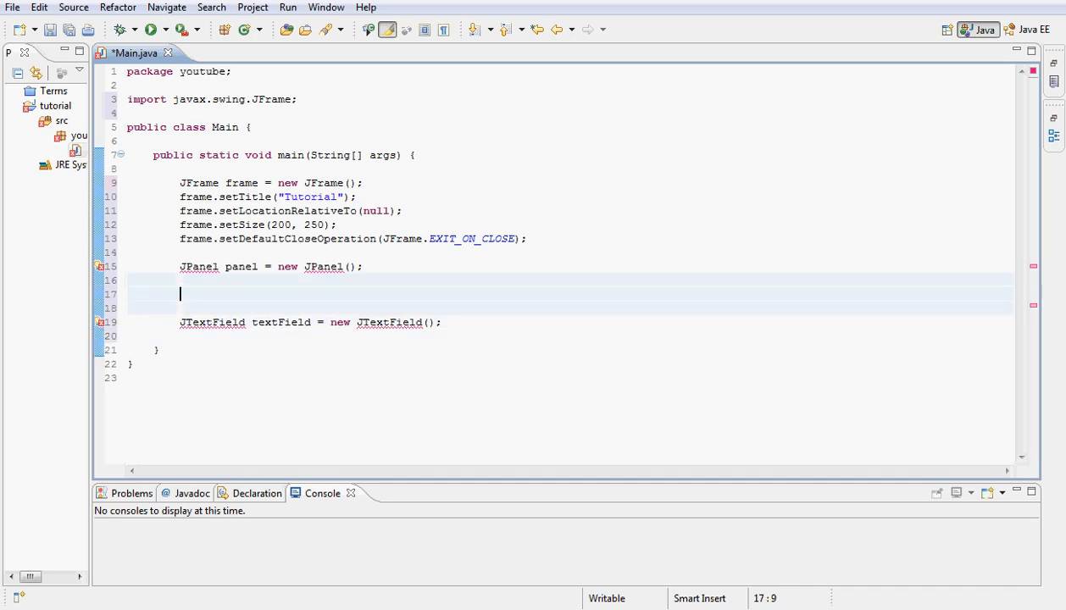
# Declare a new JLabel named label above the text field.
pyautogui.write('JLabel label')
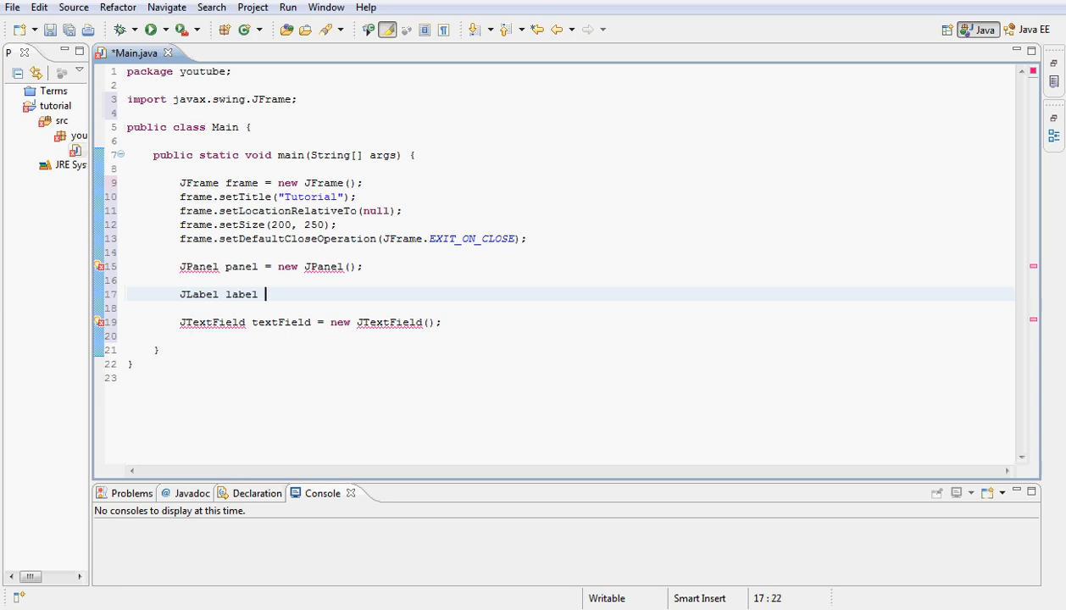
pyautogui.write('= newJ')
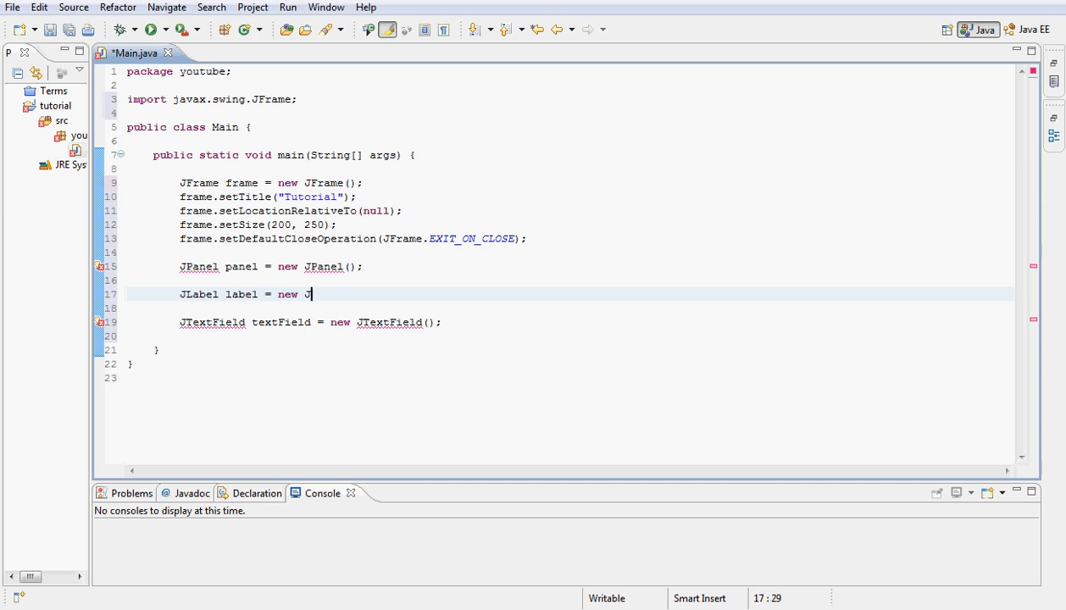
pyautogui.write('La')
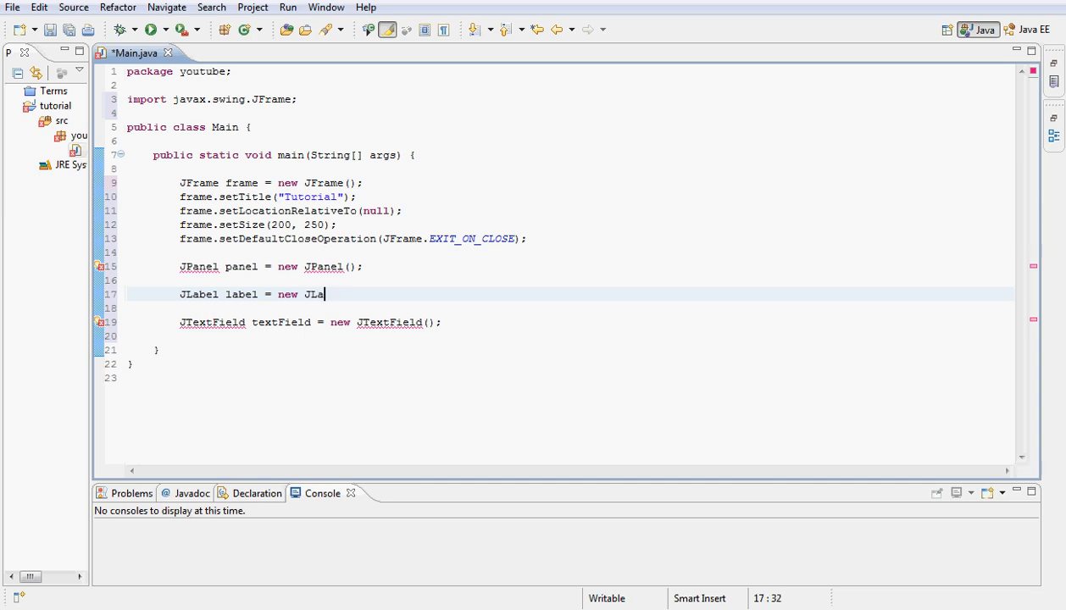
pyautogui.write('bel()')
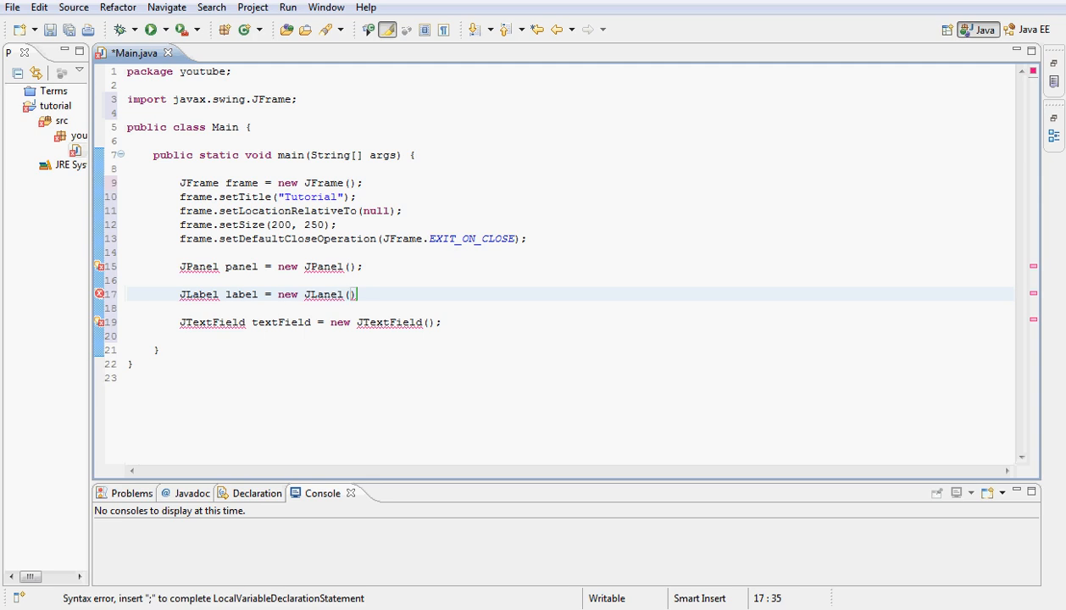
pyautogui.write(';')
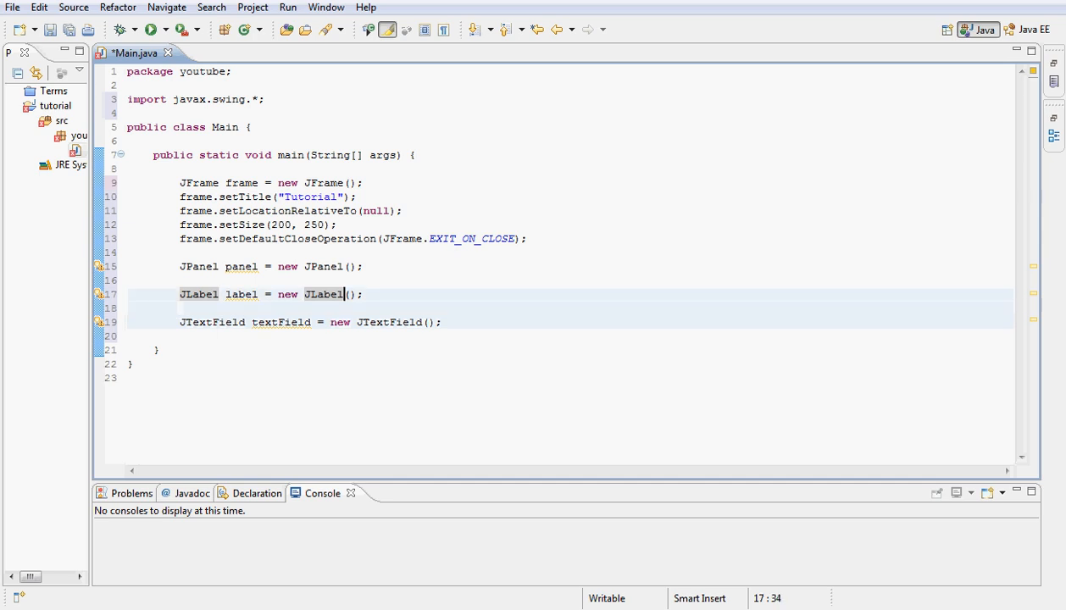
# Set the label's text to "Youtube!!!".
pyautogui.write('1')
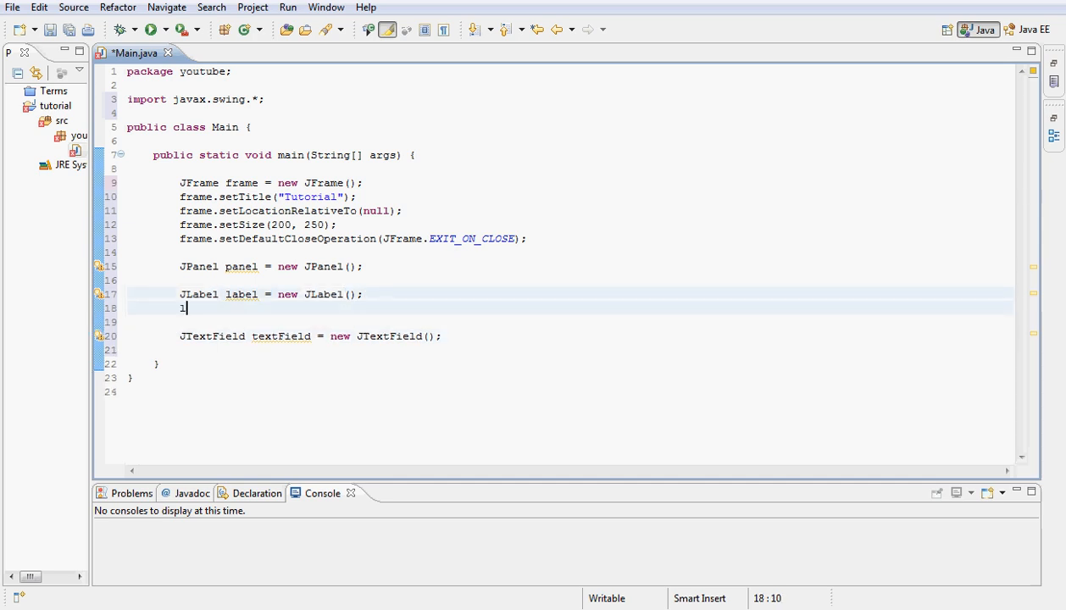
pyautogui.write('abel.setText(arg0)')
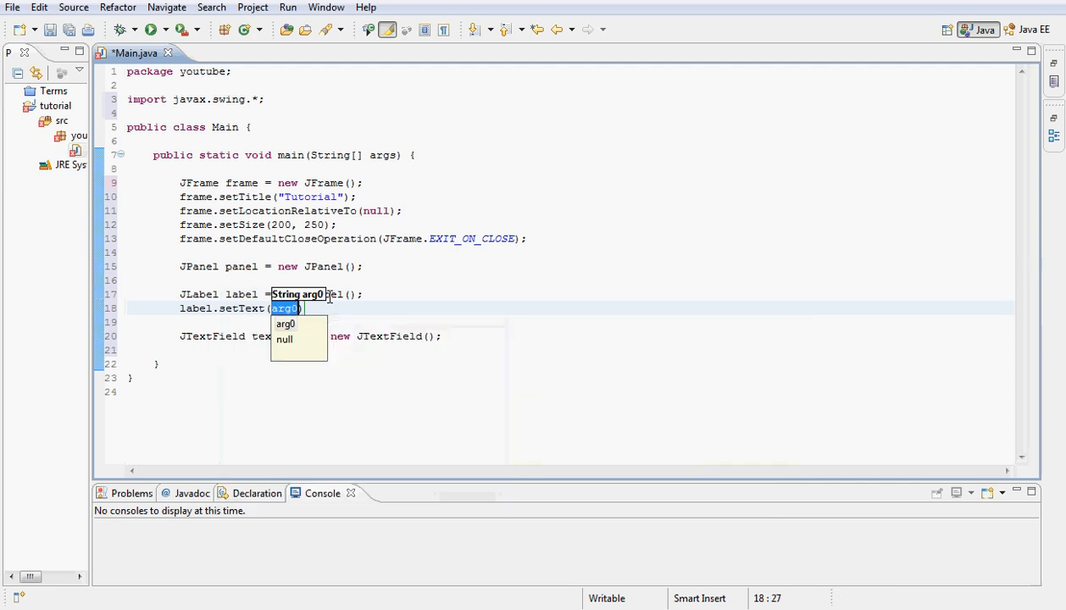
pyautogui.write('""')
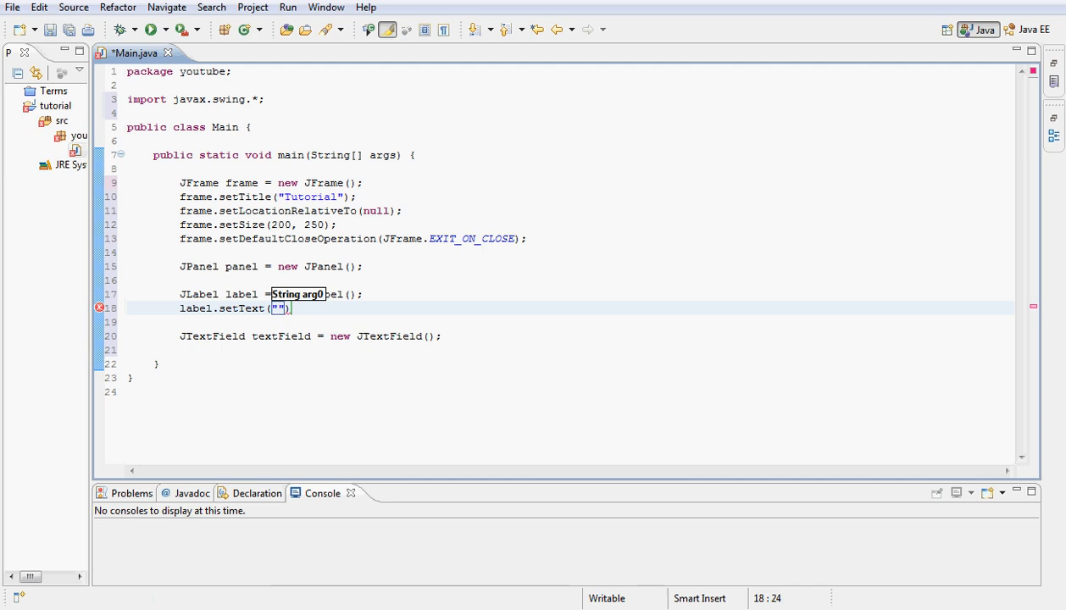
pyautogui.write('Youtube')
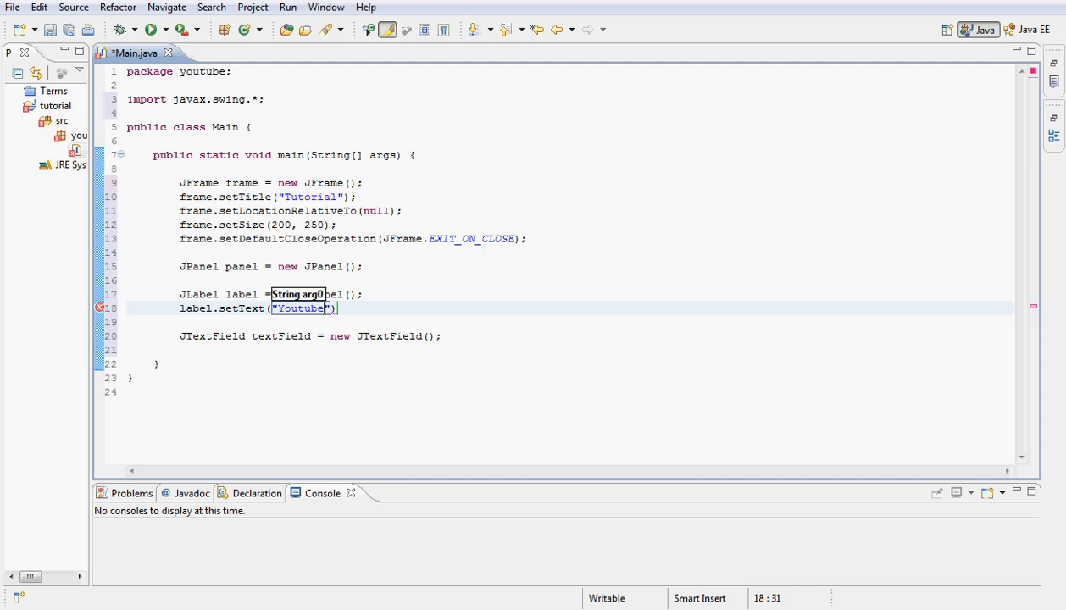
pyautogui.write('!!!')
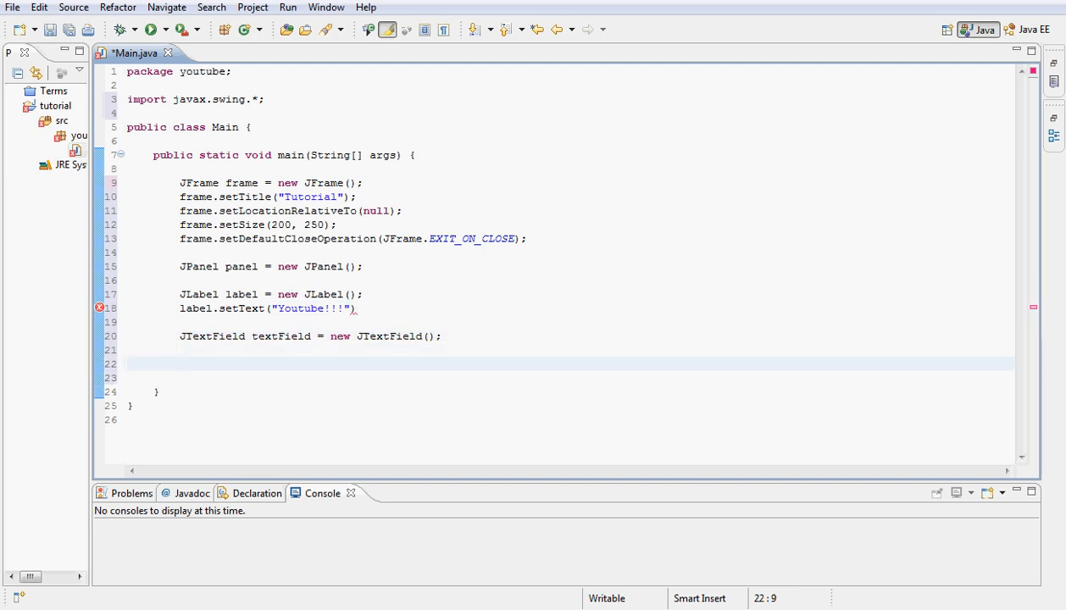
# Add label and textField to the panel with two panel.add calls.
pyautogui.write('panel.add(label)')
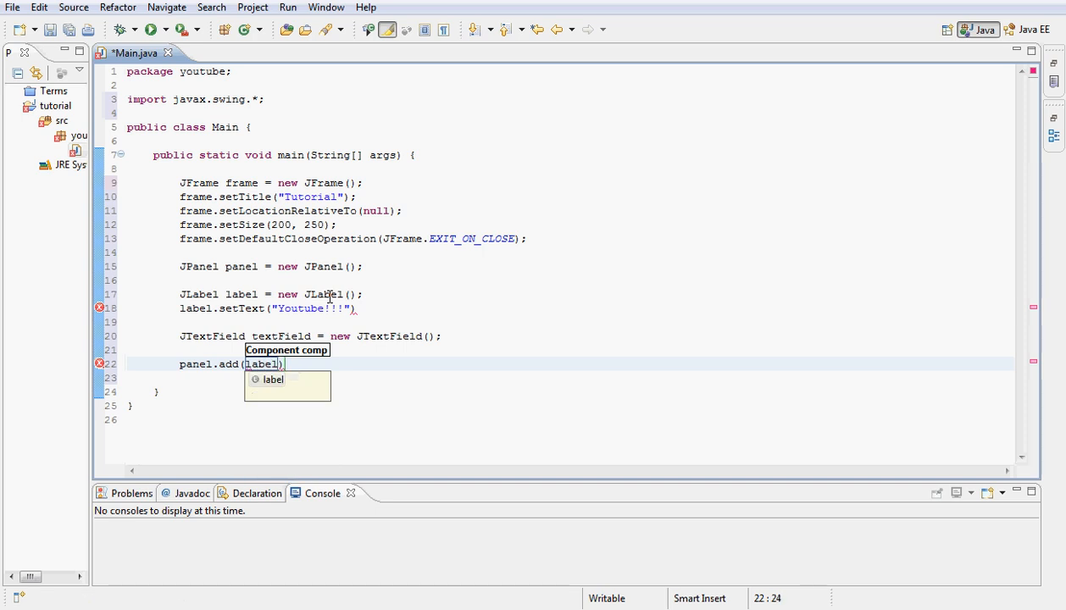
pyautogui.press('Return')
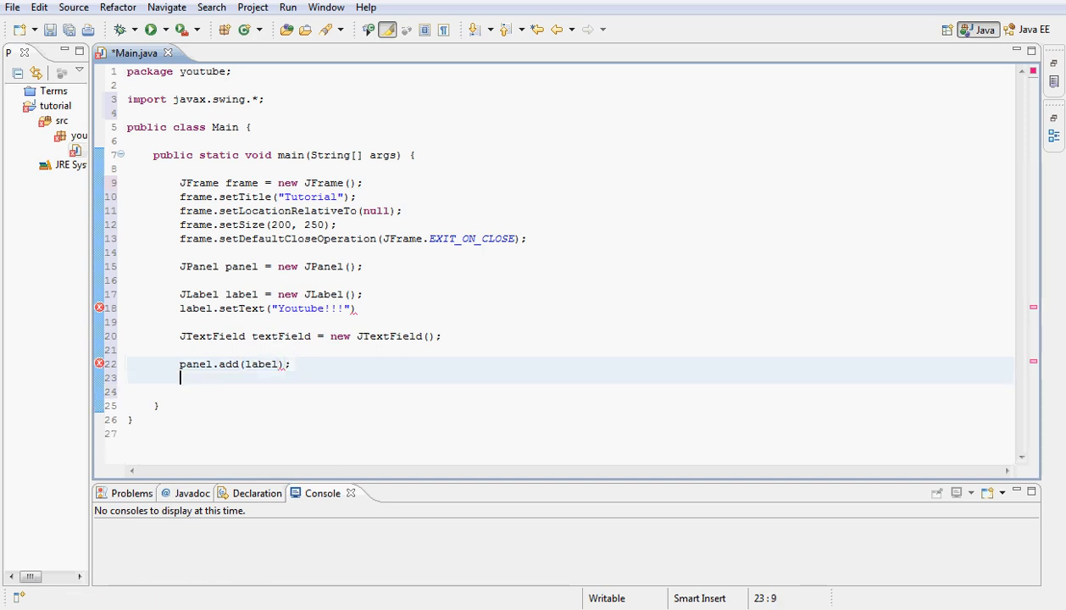
pyautogui.write('panel.')
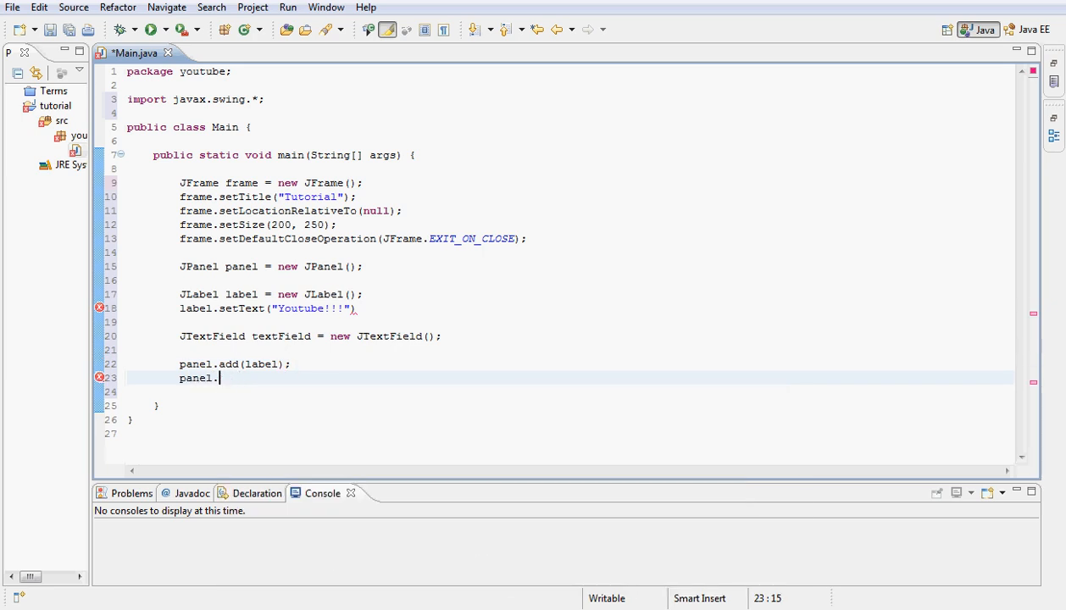
pyautogui.write('add(T')
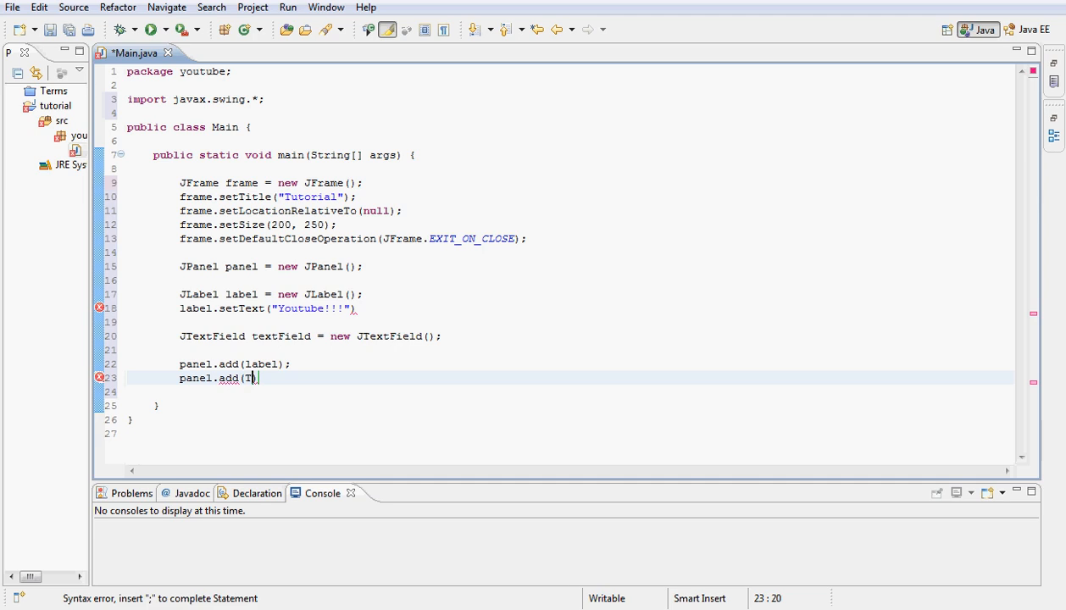
pyautogui.write('extFi')
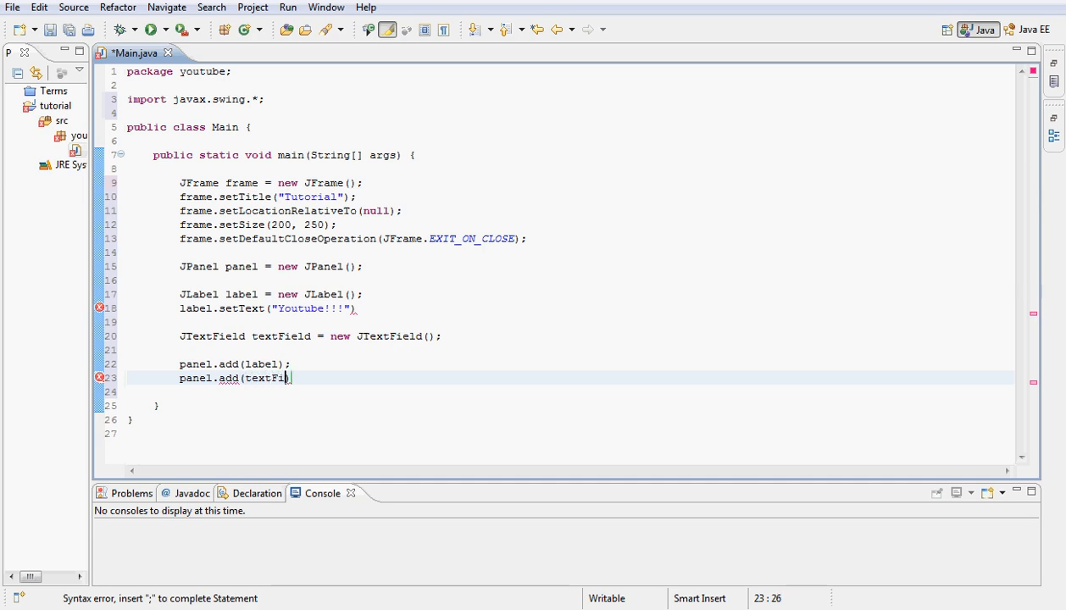
pyautogui.write('eld);')
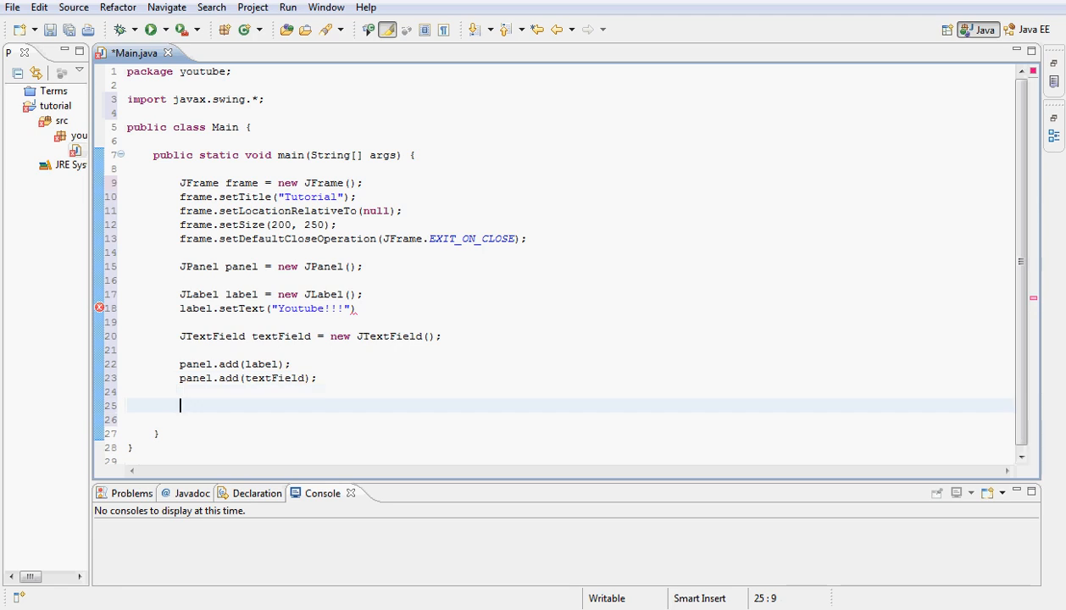
# Add the panel to the frame's content pane and set the frame visible.
pyautogui.write('frame')
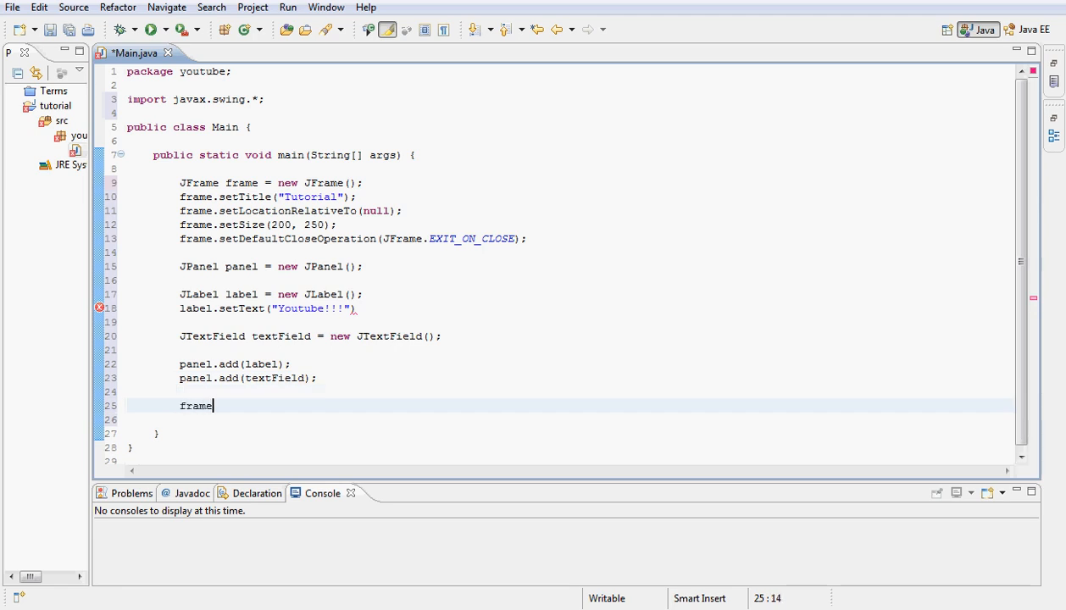
pyautogui.write('.get')
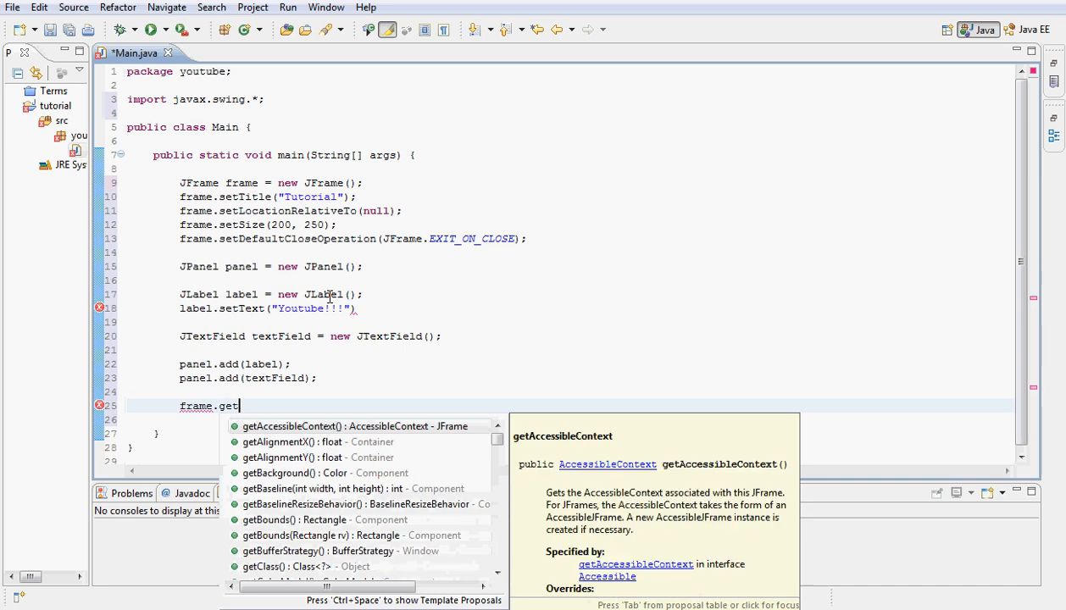
pyautogui.write('con')
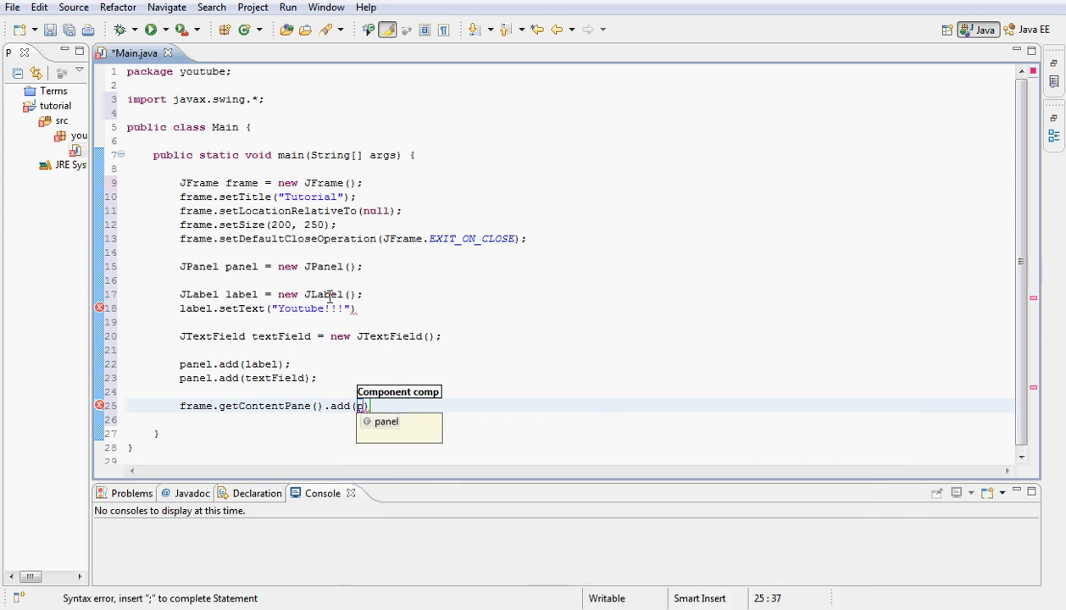
pyautogui.press('Enter')
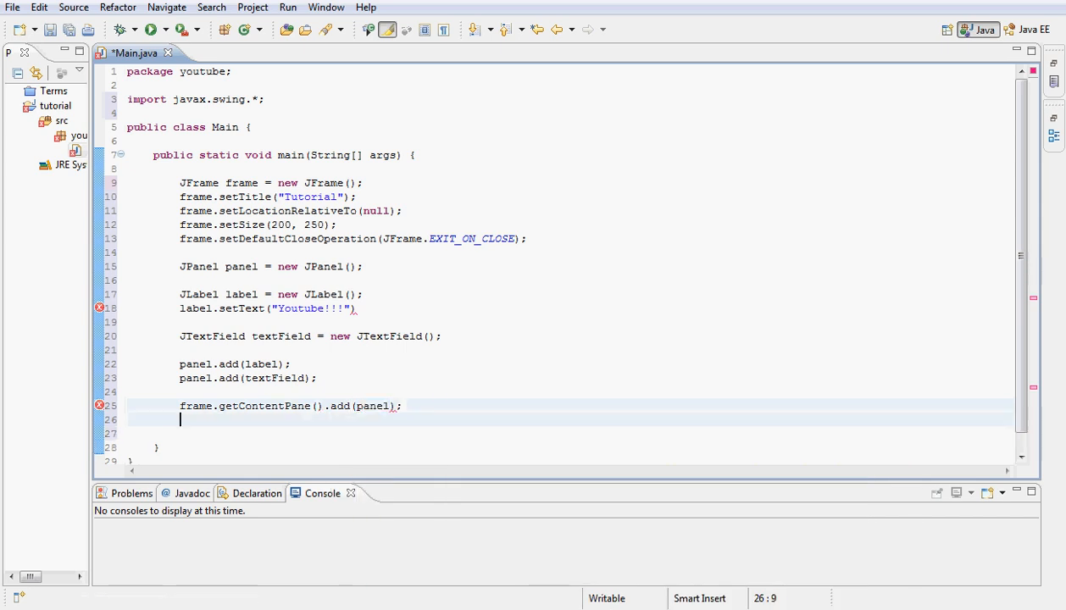
pyautogui.write('visible')
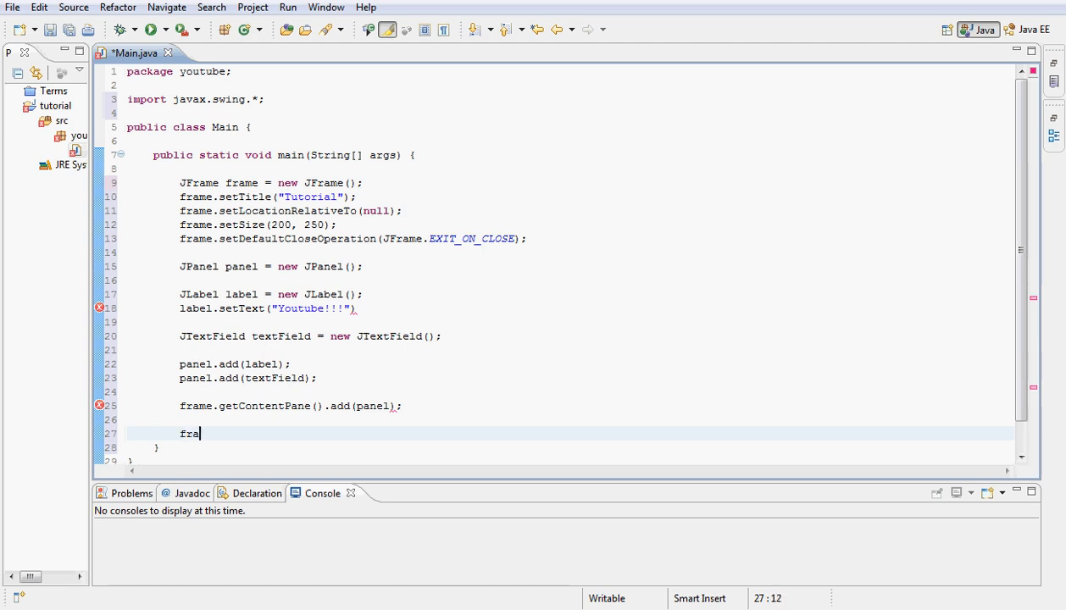
pyautogui.write('me.')
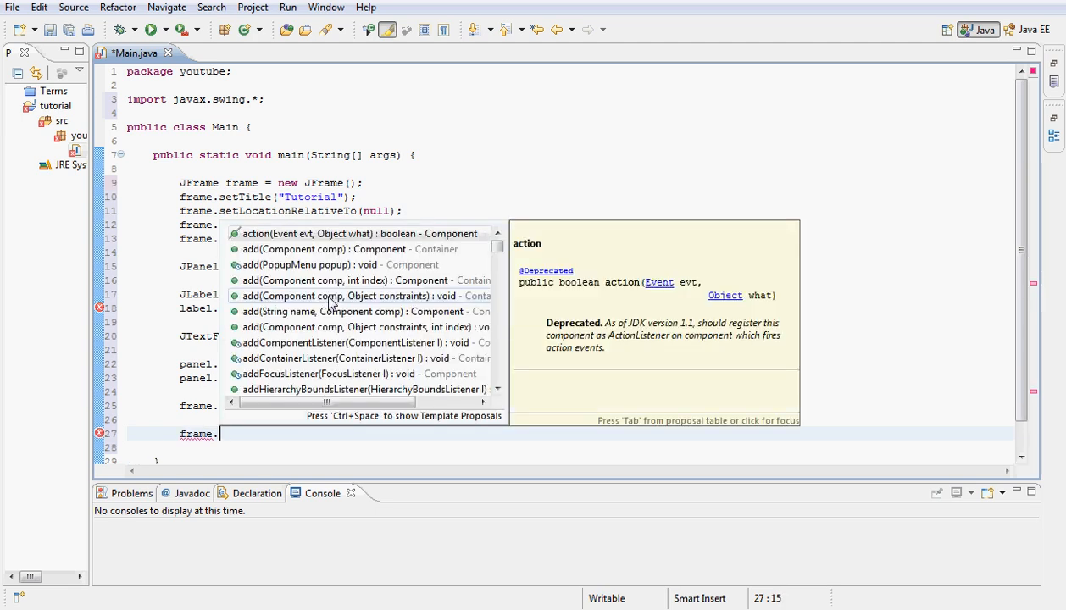
pyautogui.write('setVisible(true);')
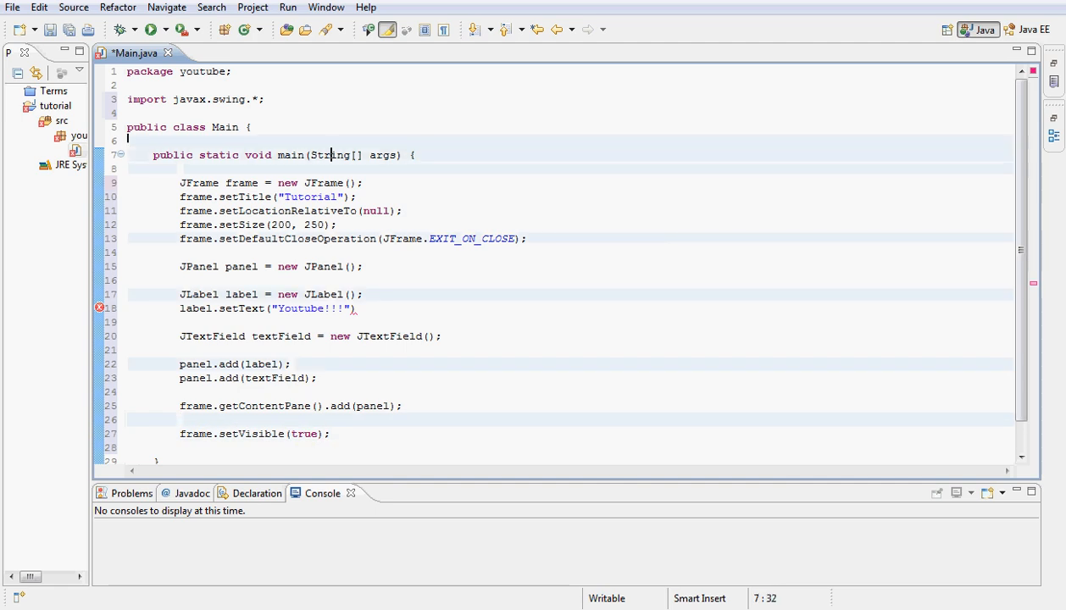
# Write setLayout(new GridLayout()) at the top of main and import java.awt.GridLayout.
pyautogui.press('Return')
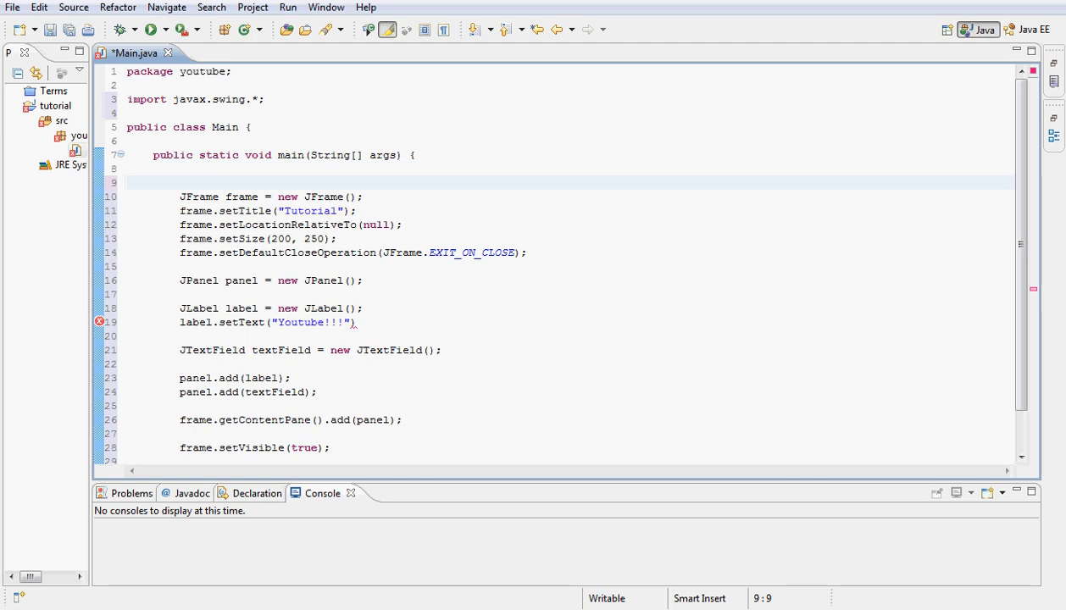
pyautogui.write('s')
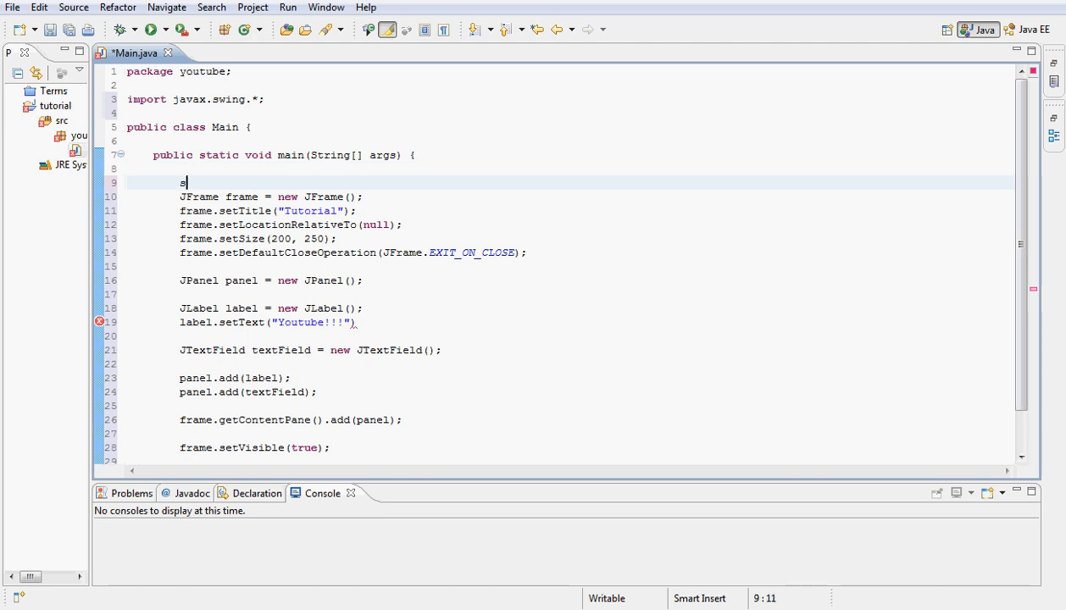
pyautogui.write('et')
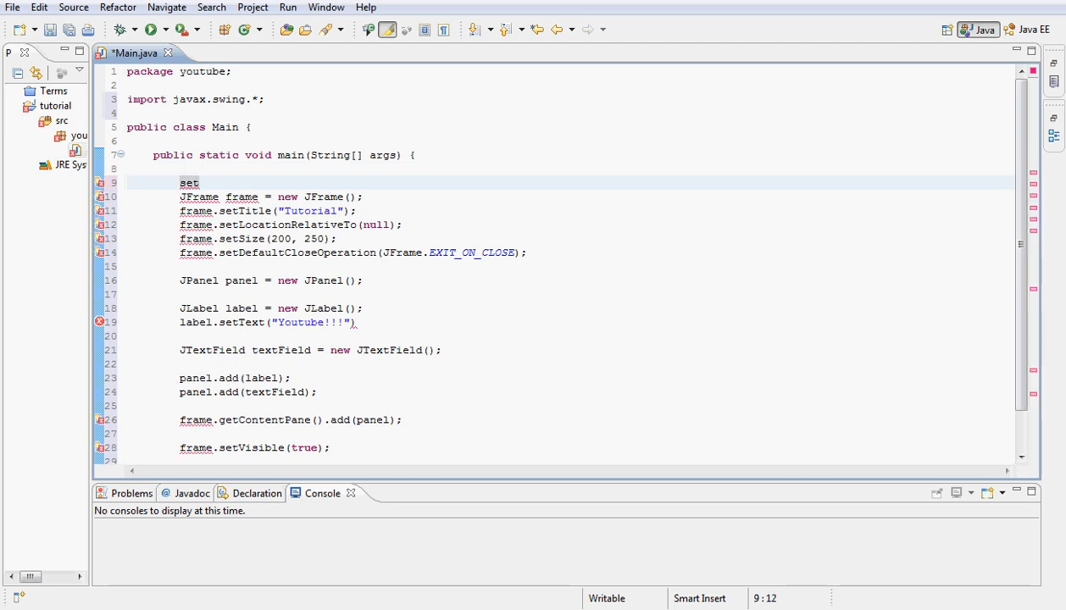
pyautogui.write('Layout(new GridLayout());')
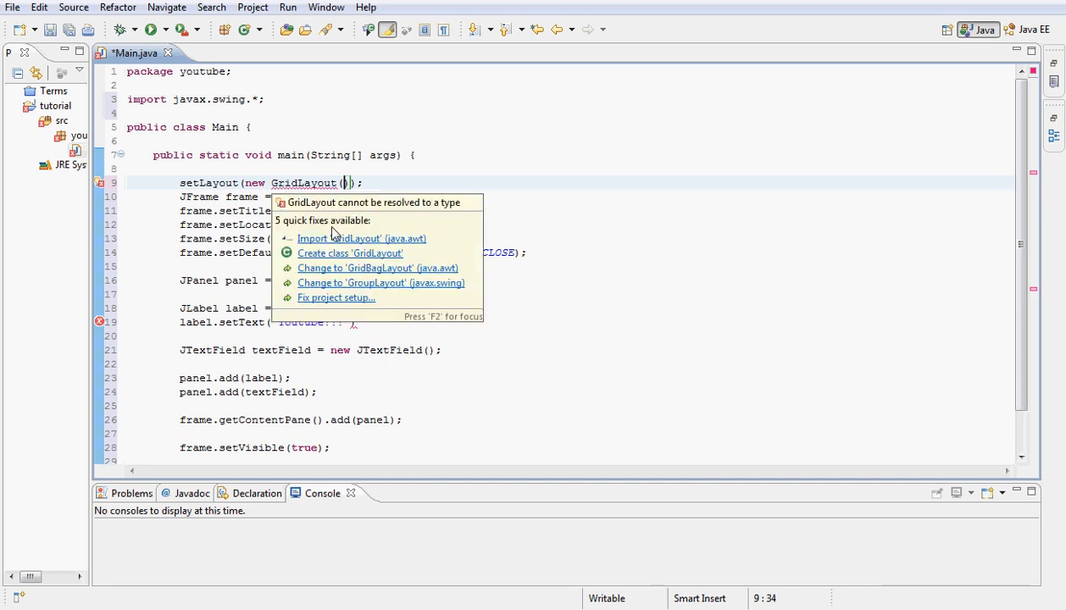
pyautogui.click(361, 238)
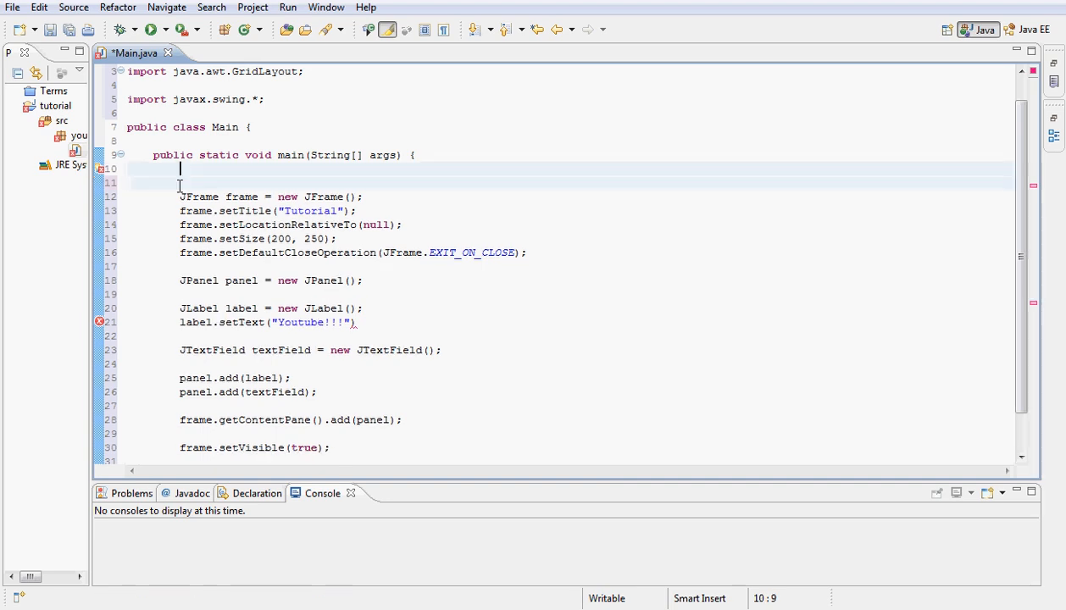
# Set the panel's layout to GridLayout(2, 1) and create the text field with 8 columns.
pyautogui.press('Backspace')
pyautogui.write(';')
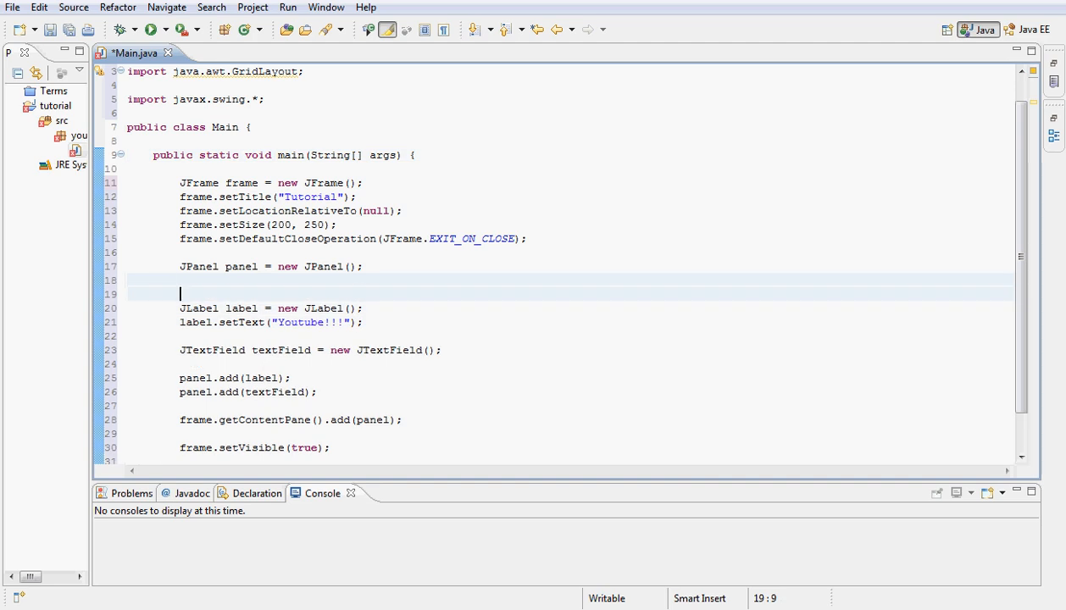
pyautogui.write('setLayout(new GridLayout());')
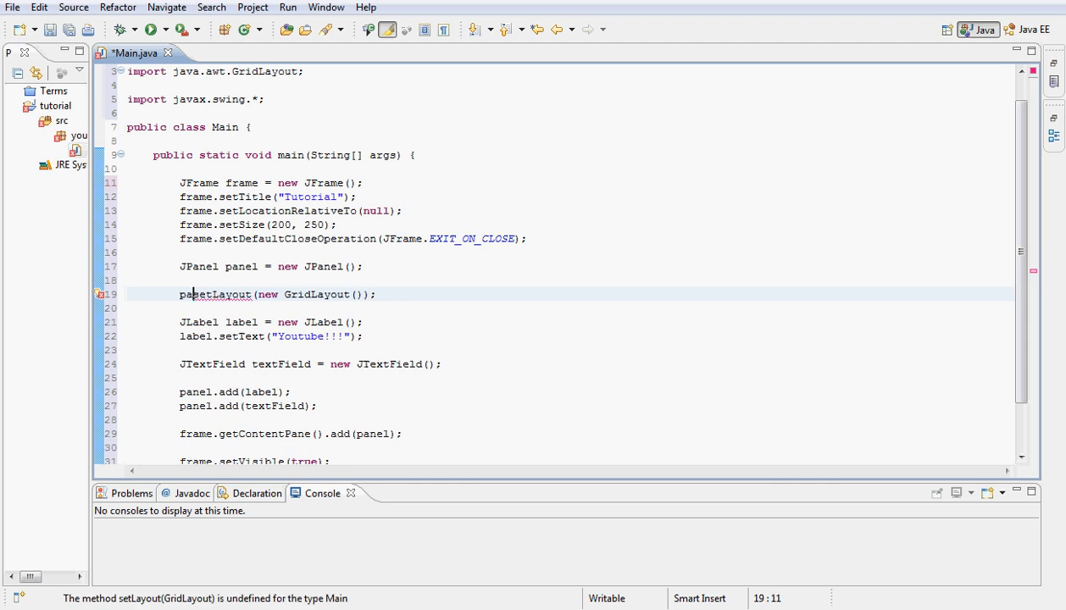
pyautogui.write('panel.')
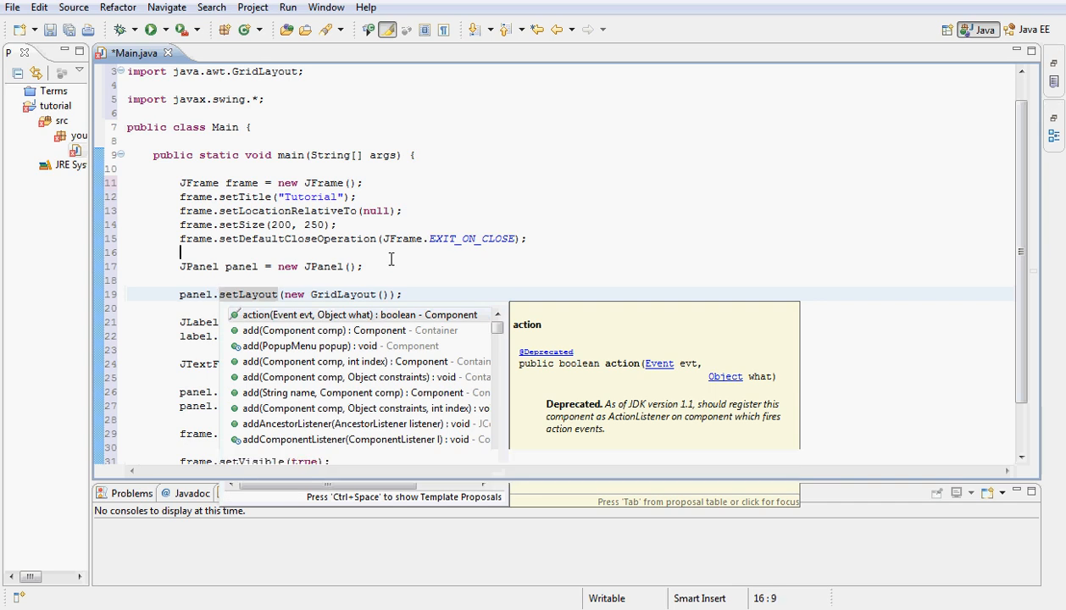
pyautogui.press('Escape')
pyautogui.write('2,')
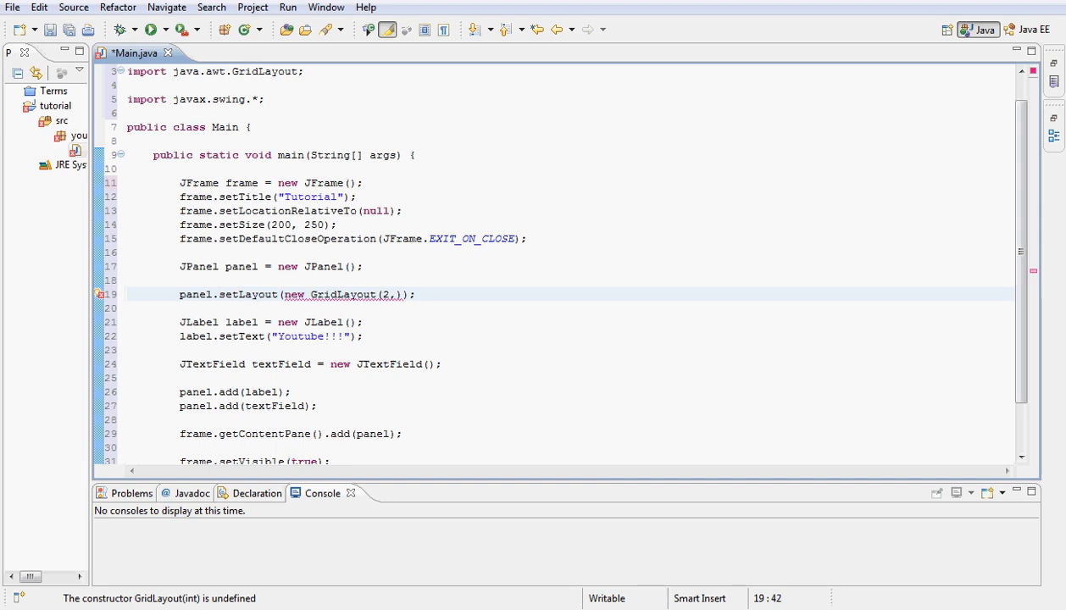
pyautogui.write('1')
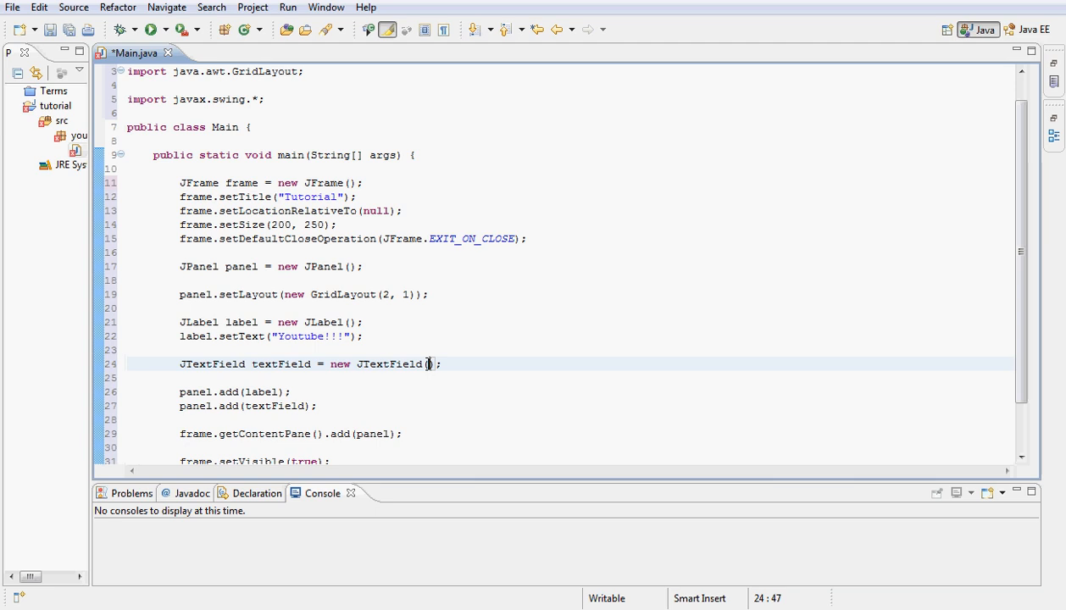
pyautogui.write('8')
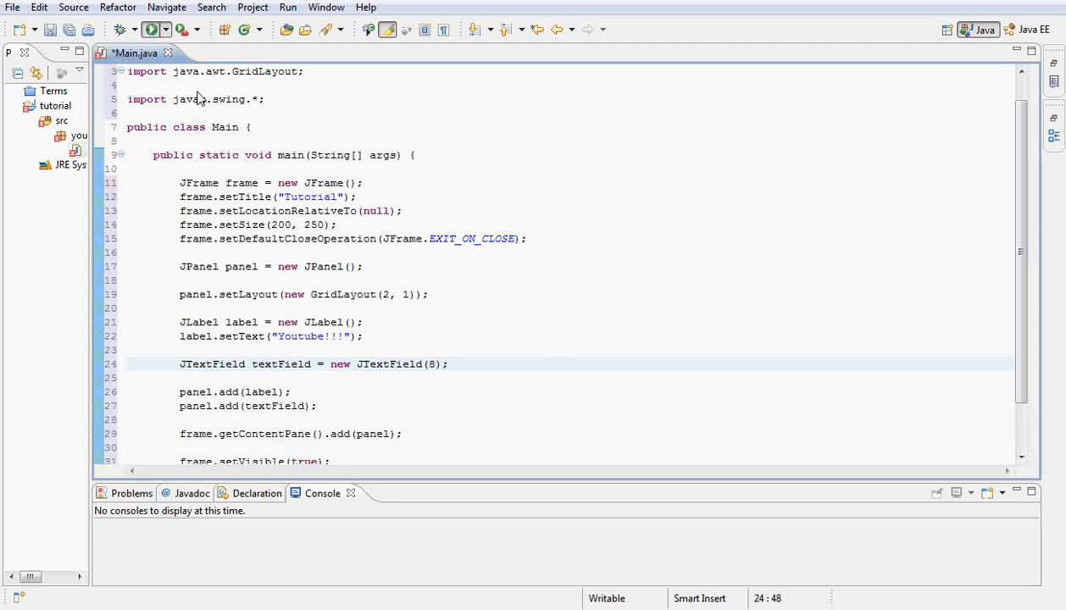
# Run the program and close the Tutorial window twice, with the 8 removed before the second run.
pyautogui.click(151, 29)
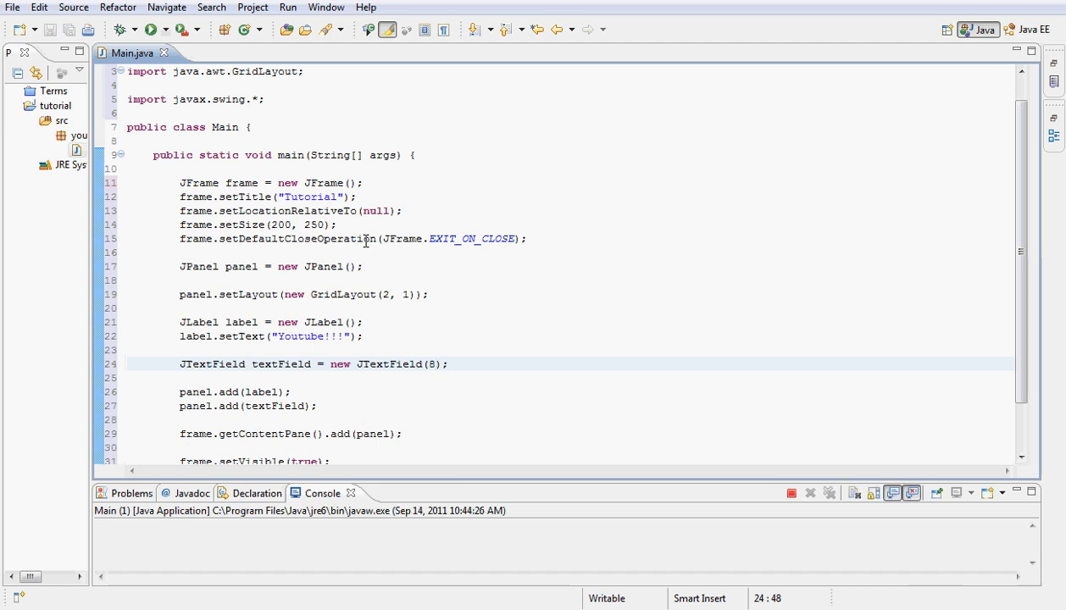
pyautogui.click(151, 29)
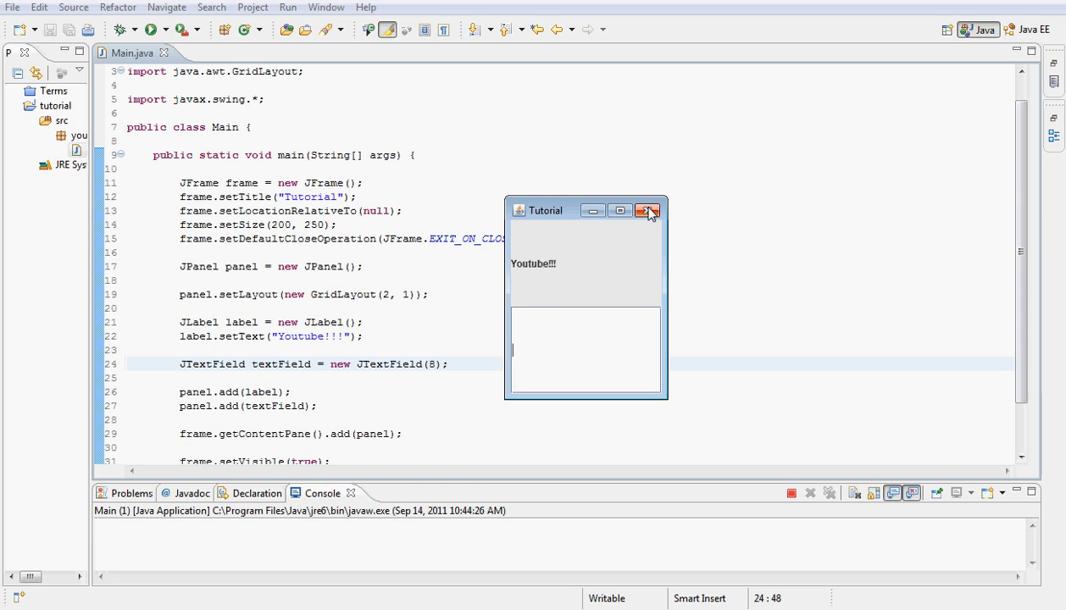
pyautogui.click(646, 210)
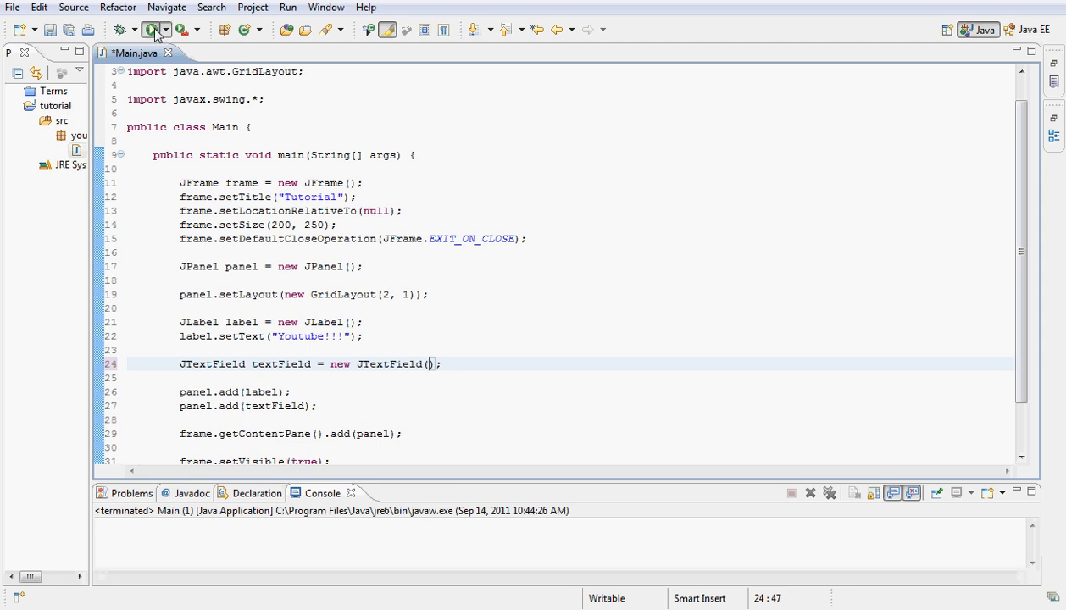
pyautogui.click(149, 29)
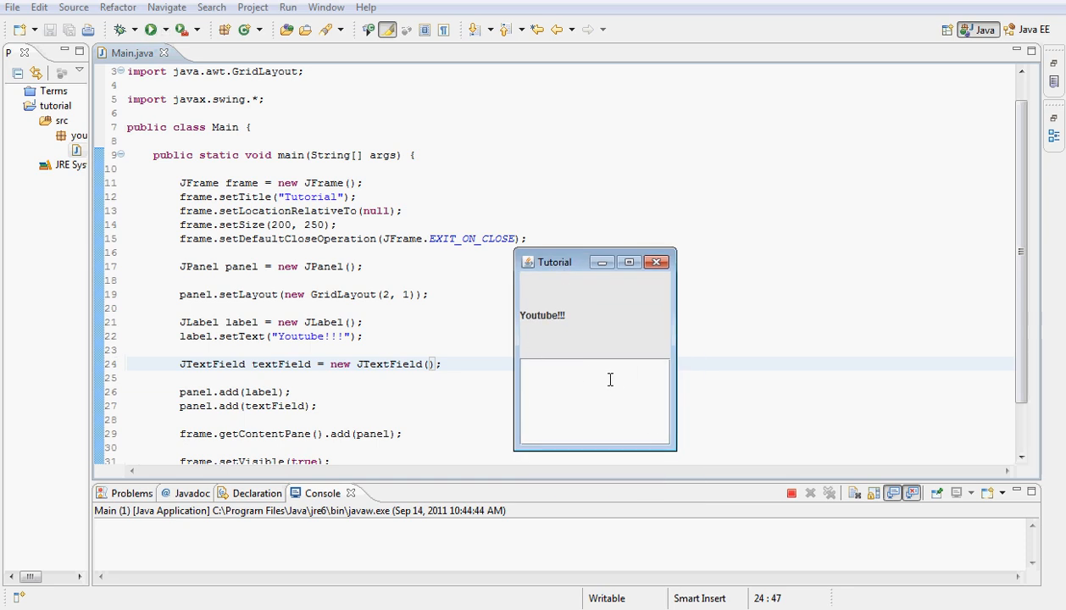
pyautogui.moveTo(552, 330)
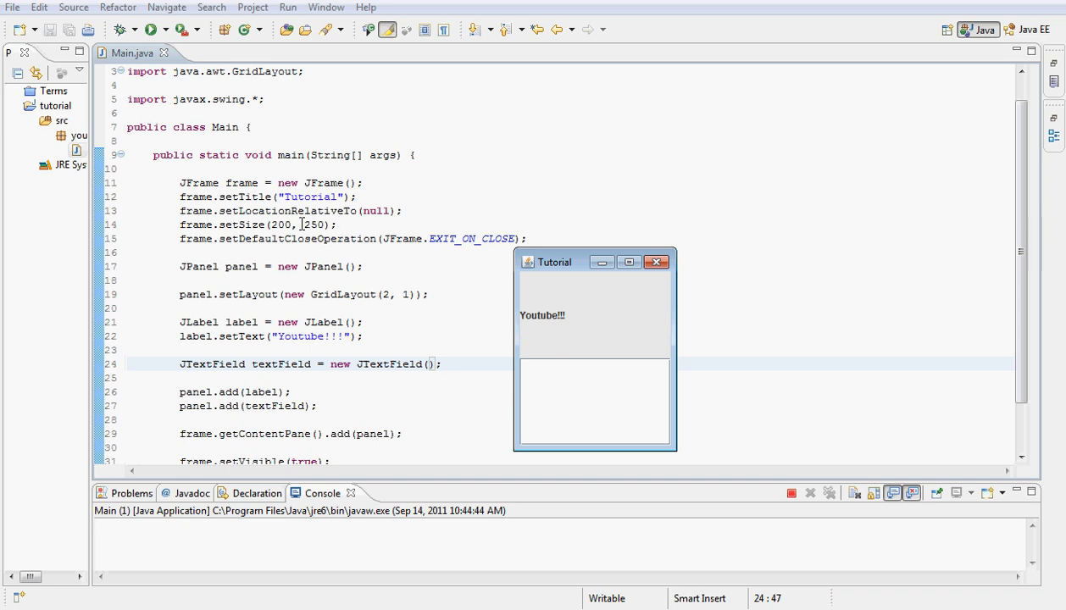
pyautogui.moveTo(578, 404)
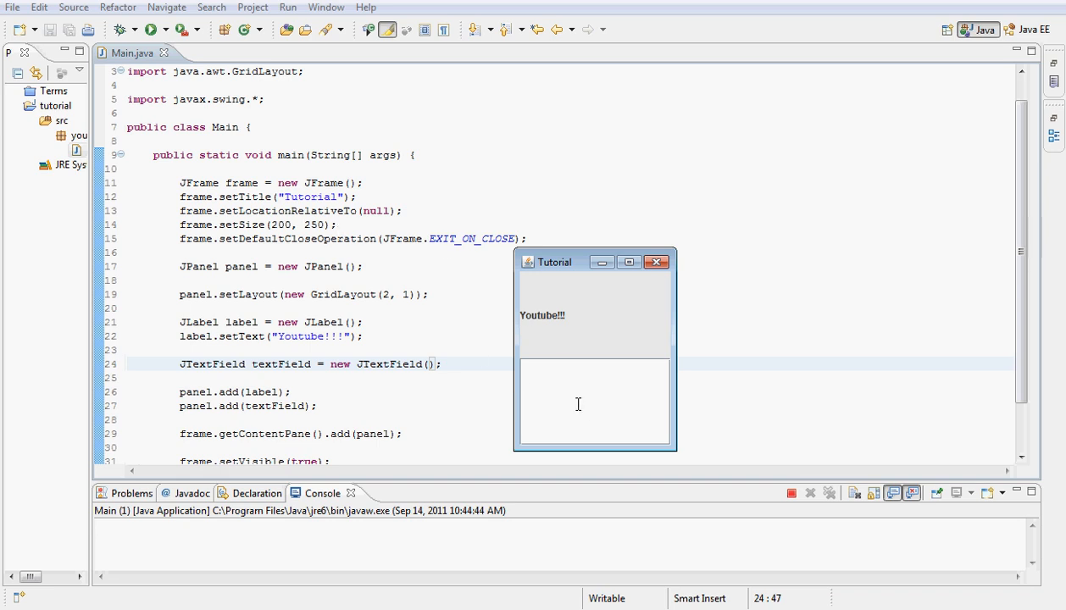
pyautogui.moveTo(570, 400)
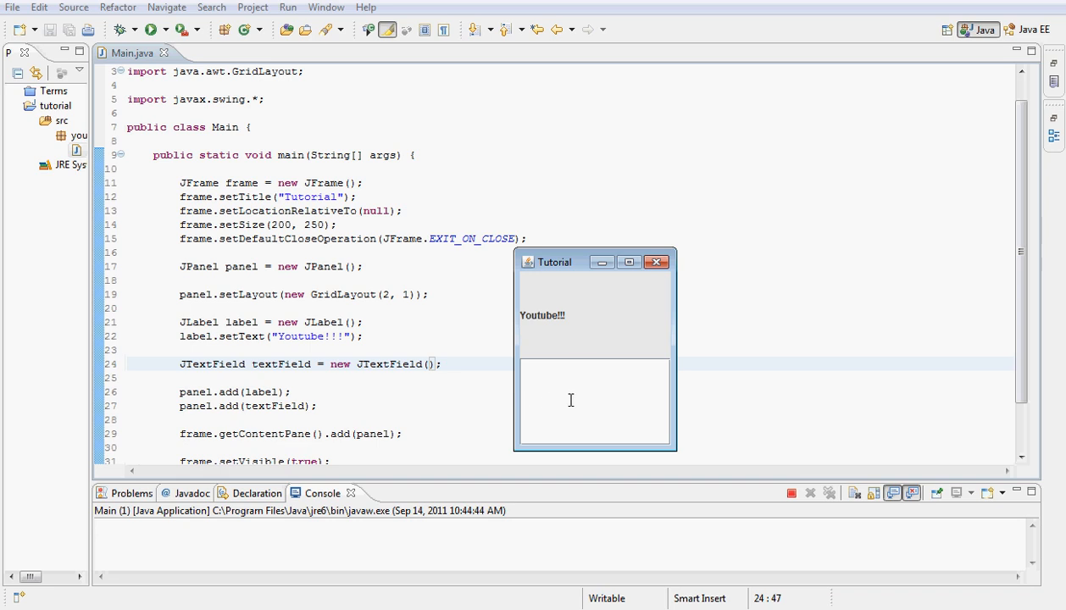
pyautogui.click(657, 261)
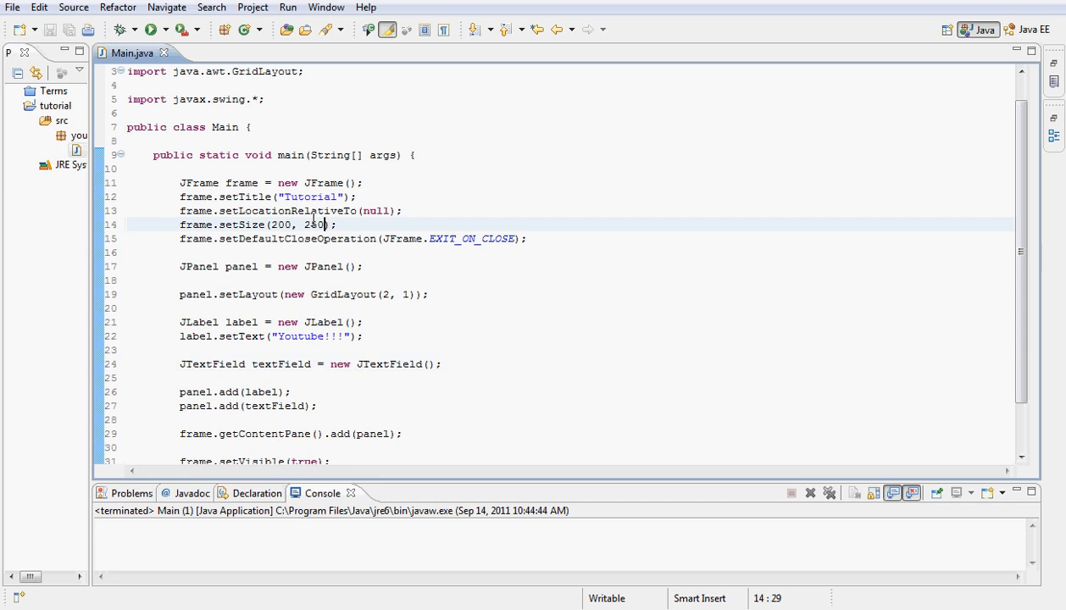
# Change the frame height to 150, rerun, and type HELLO YOUTUBE!!! into the field.
pyautogui.doubleClick(314, 225)
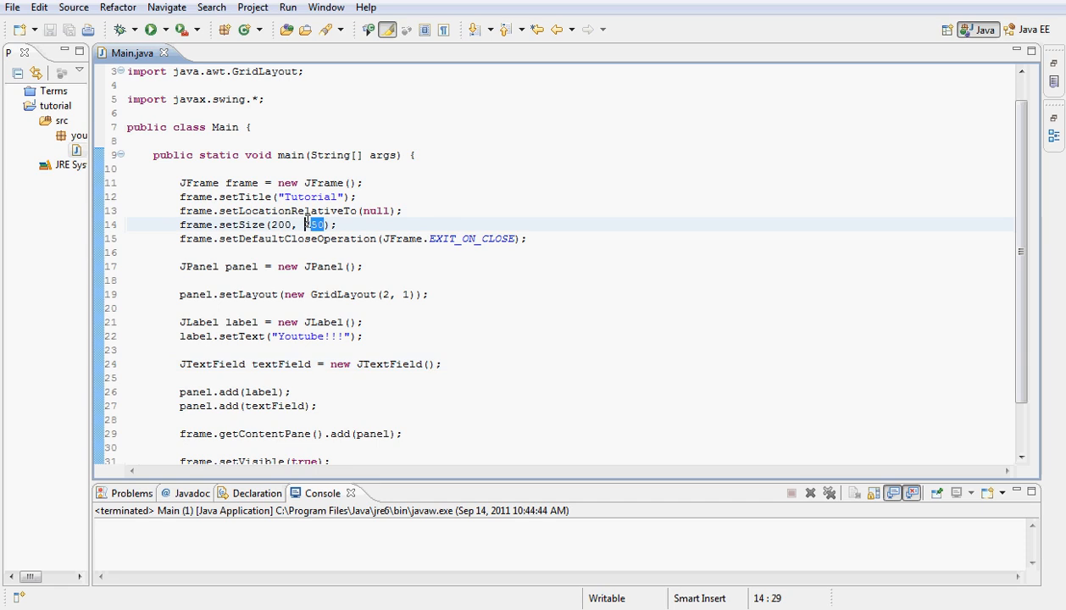
pyautogui.write('15')
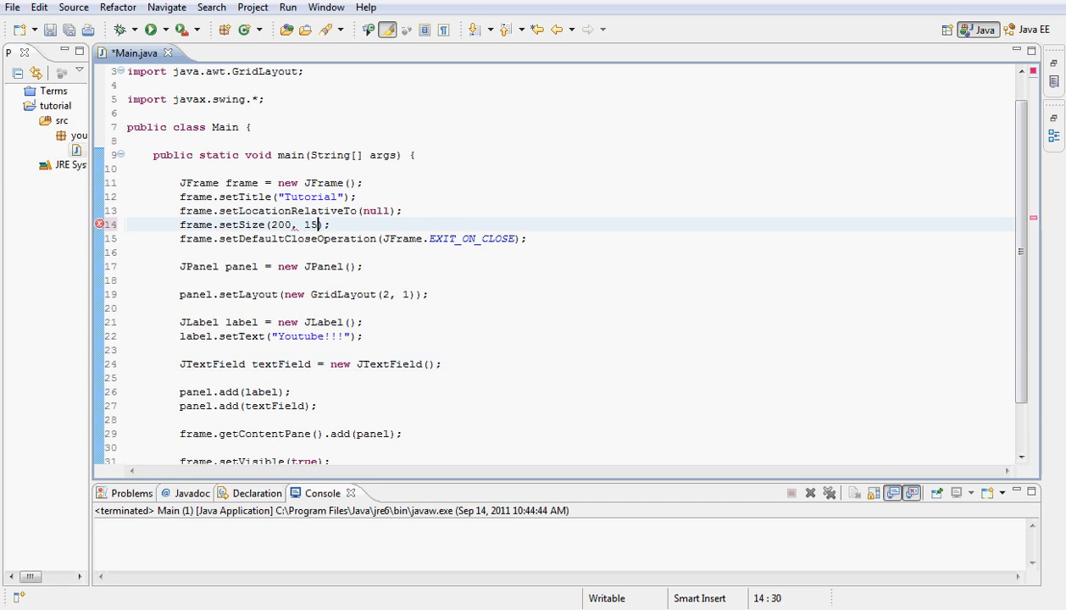
pyautogui.write('0')
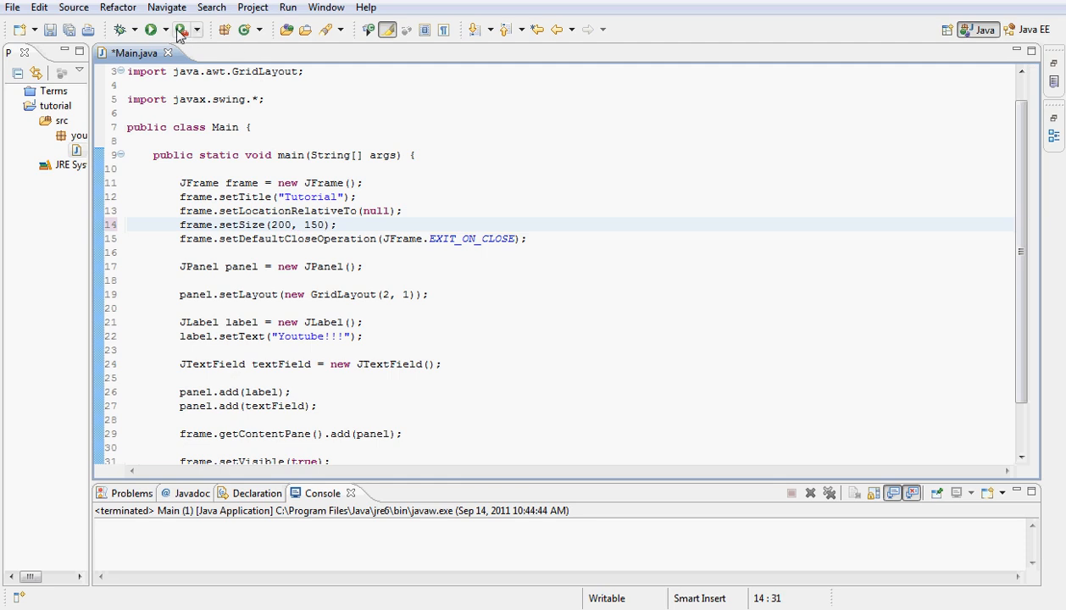
pyautogui.click(153, 28)
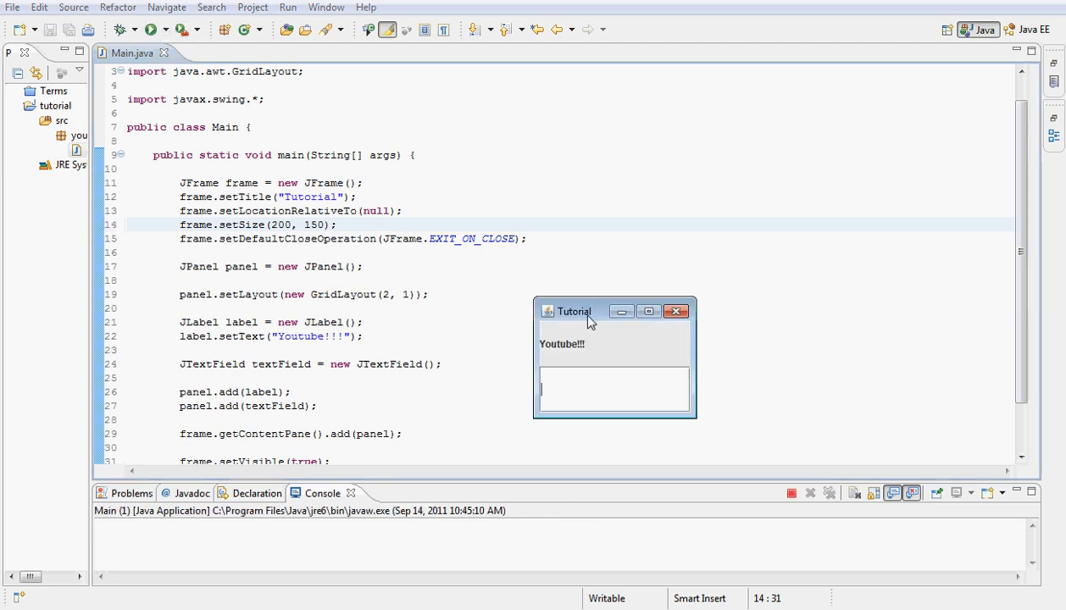
pyautogui.write('HELLO YOUTUBE!!!')
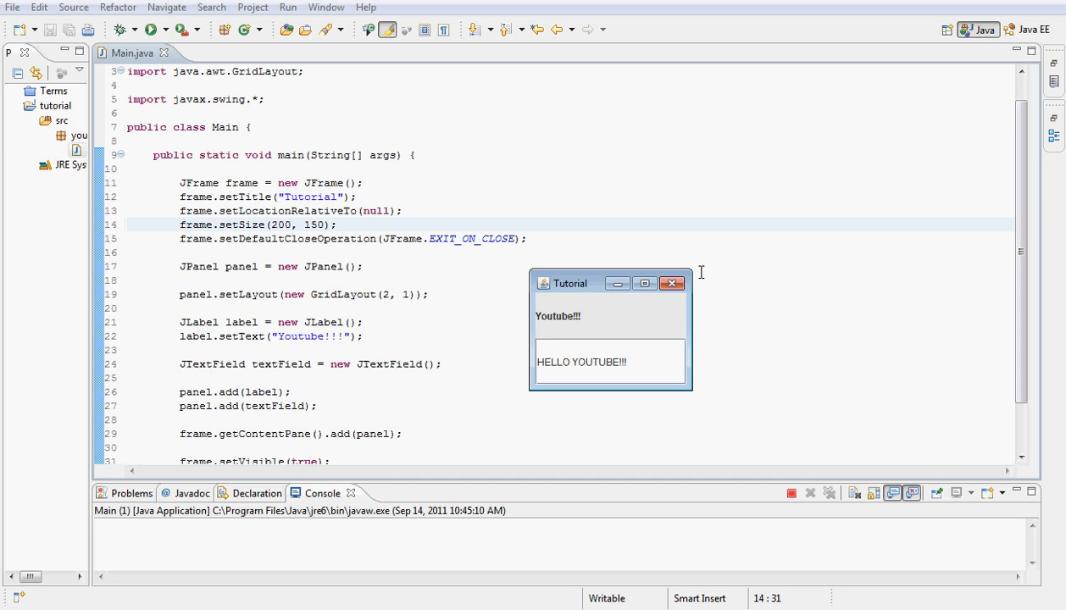
pyautogui.moveTo(1057, 175)
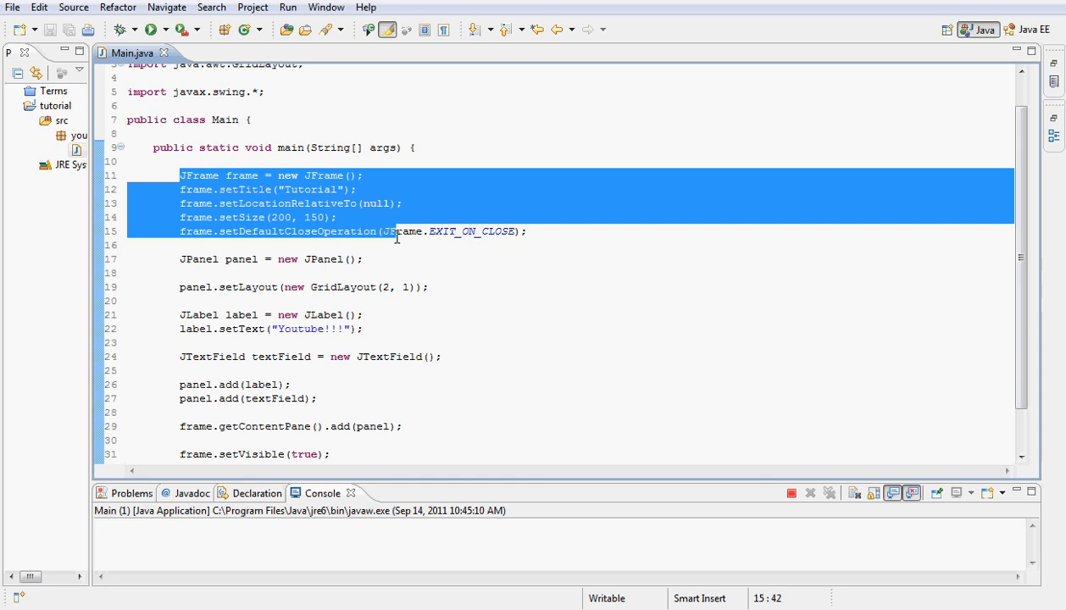
pyautogui.click(525, 230)
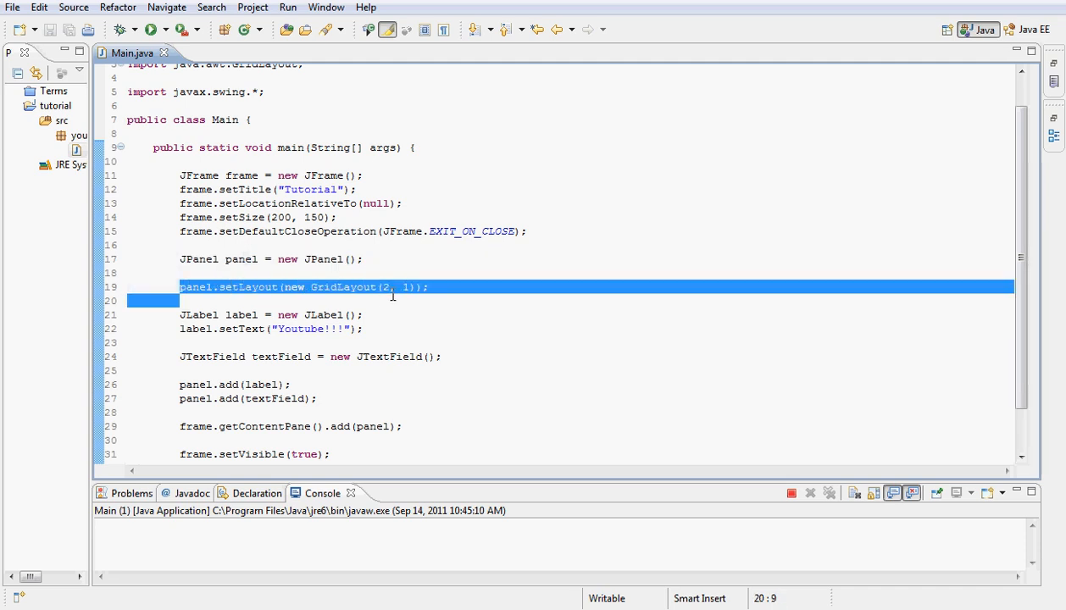
pyautogui.click(342, 345)
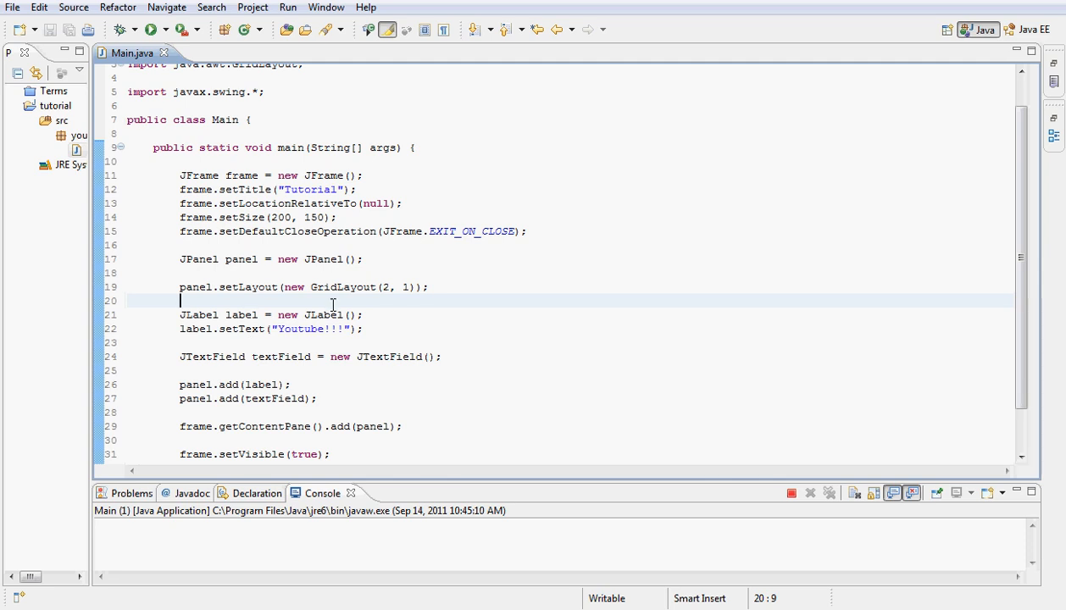
pyautogui.moveTo(246, 350)
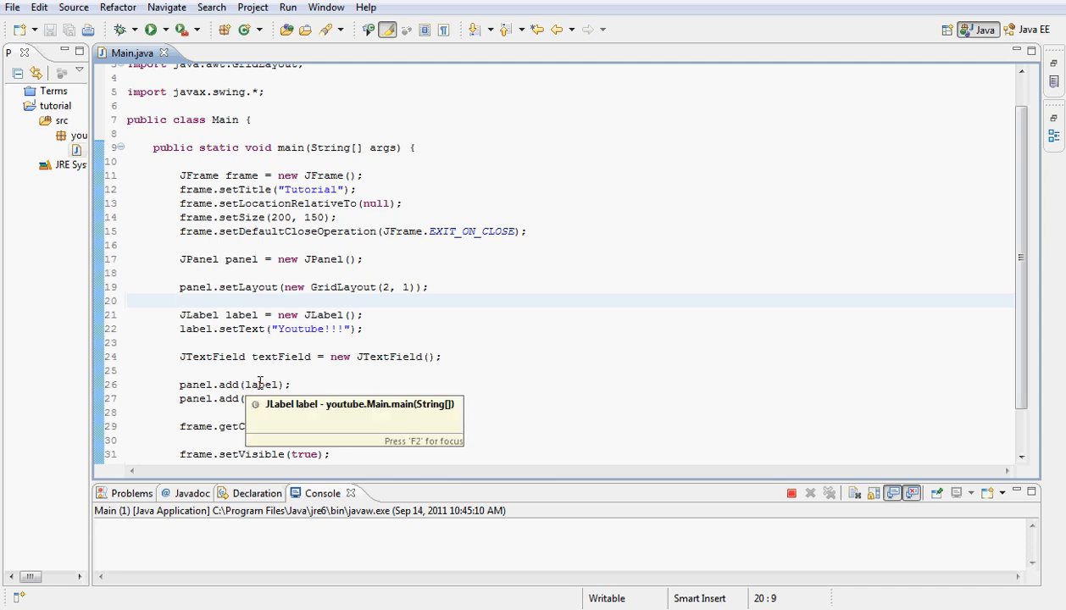
pyautogui.moveTo(386, 275)
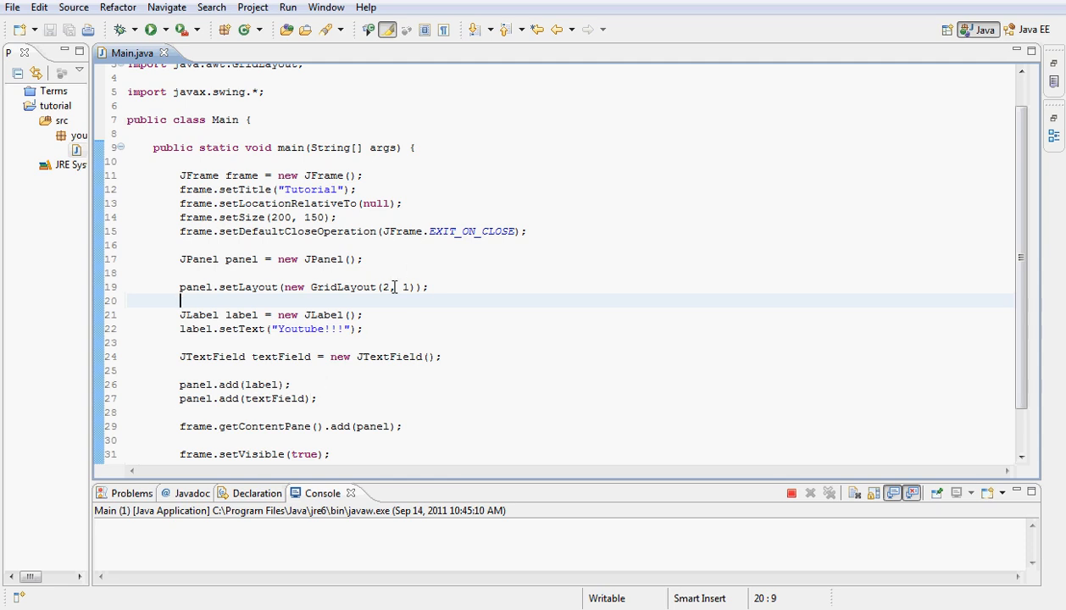
pyautogui.moveTo(439, 275)
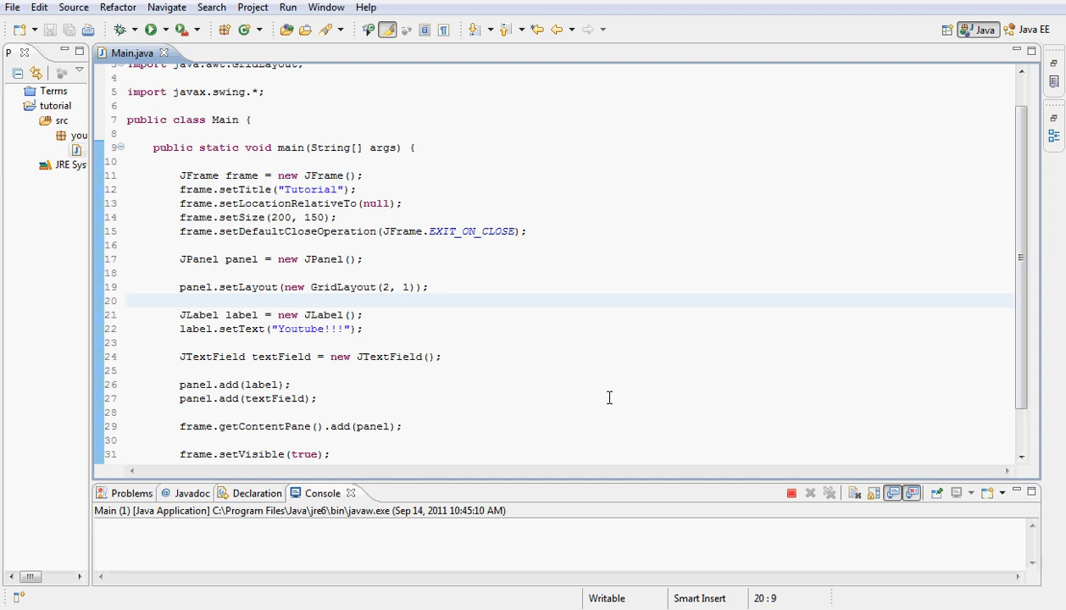
pyautogui.moveTo(642, 380)
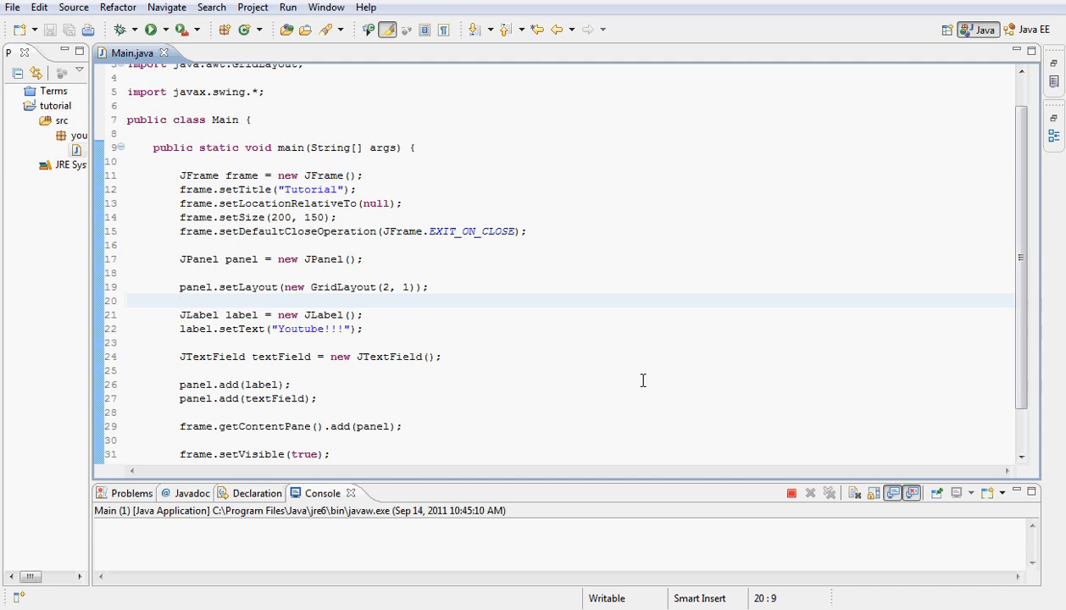
pyautogui.moveTo(559, 274)
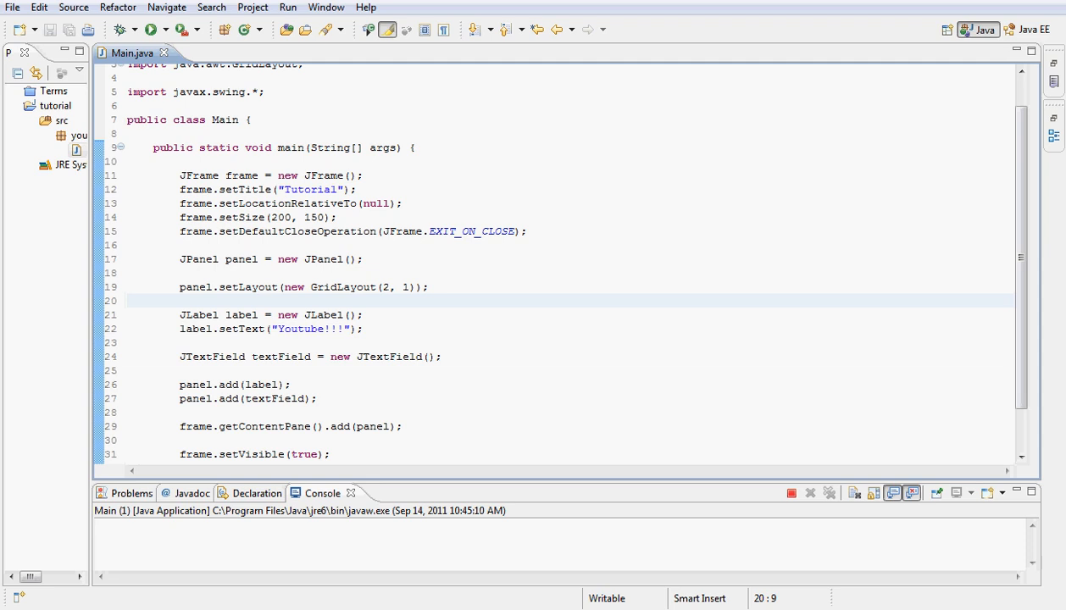
pyautogui.click(180, 299)
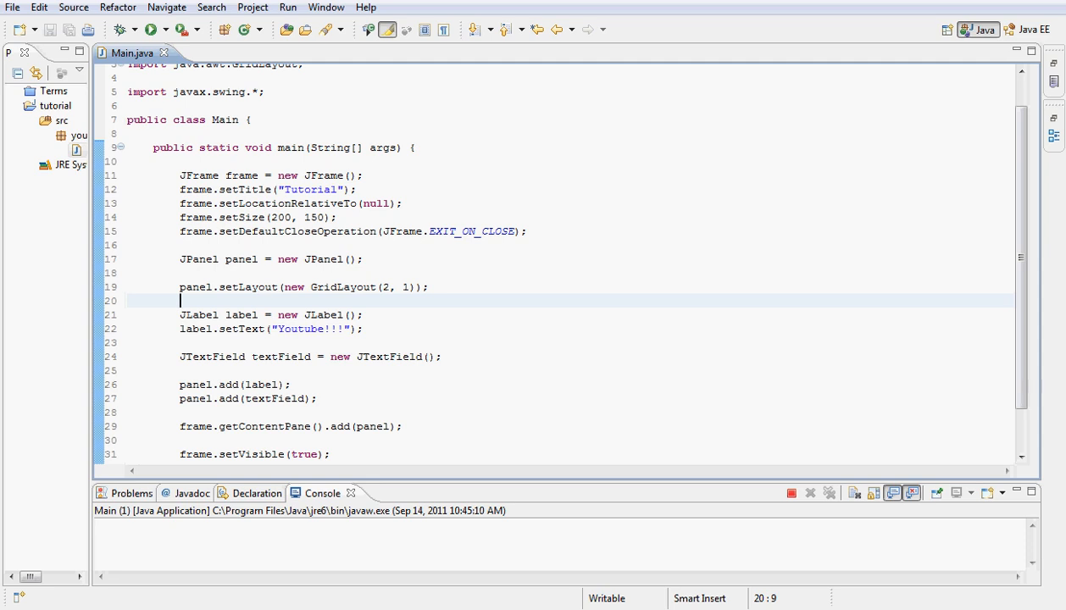